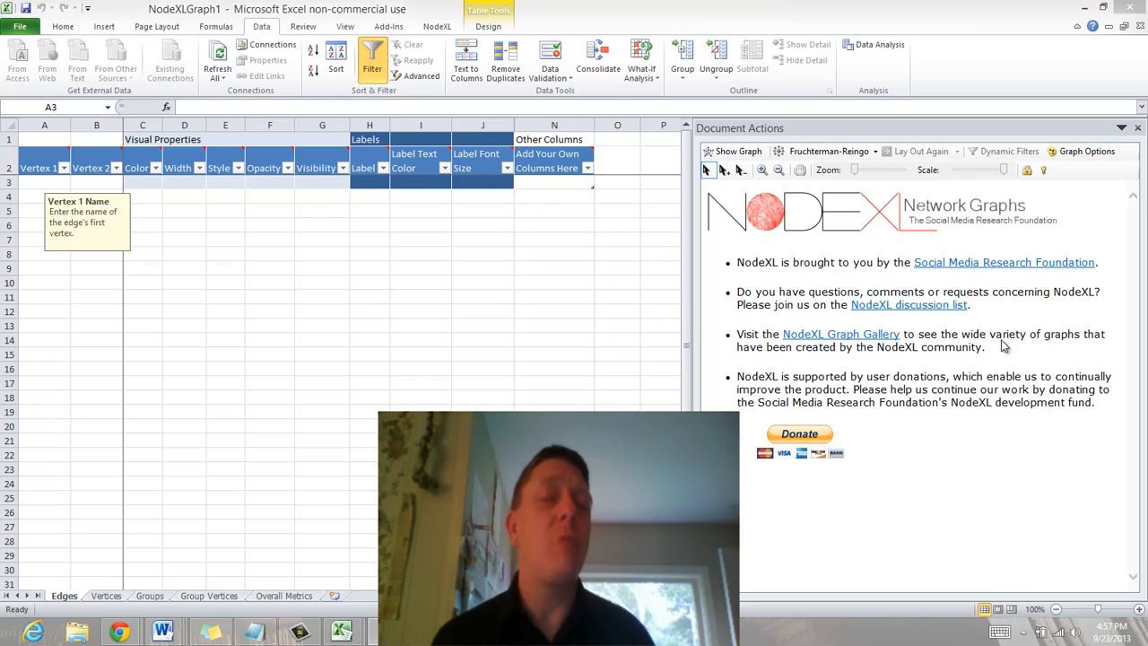
mouse_move(350, 431)
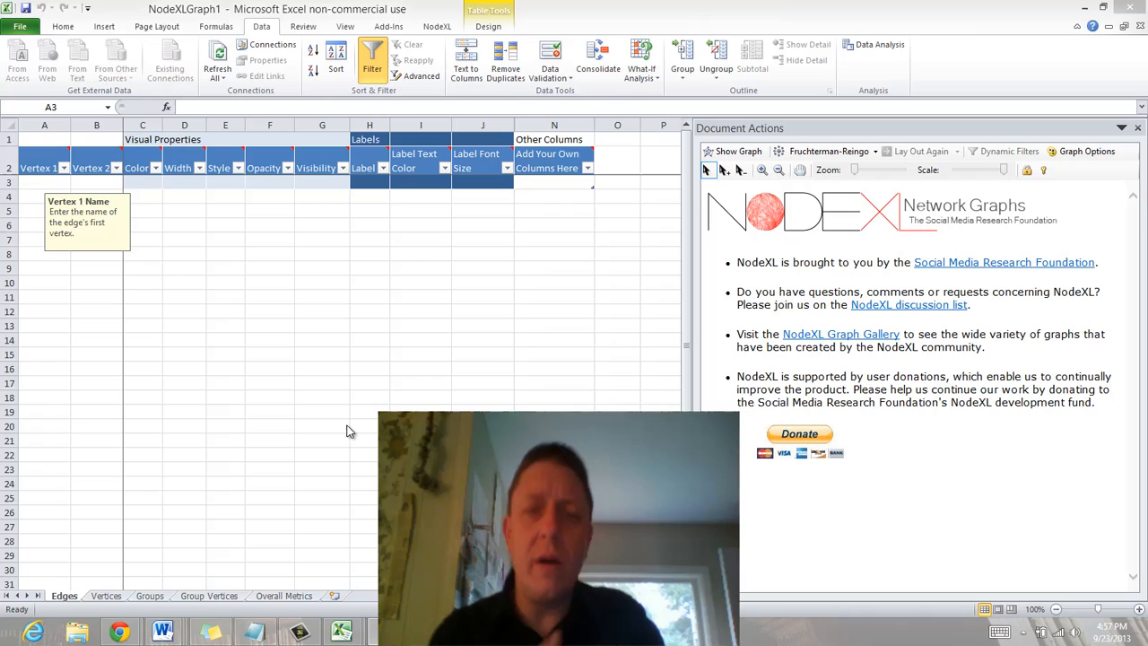
mouse_move(101, 323)
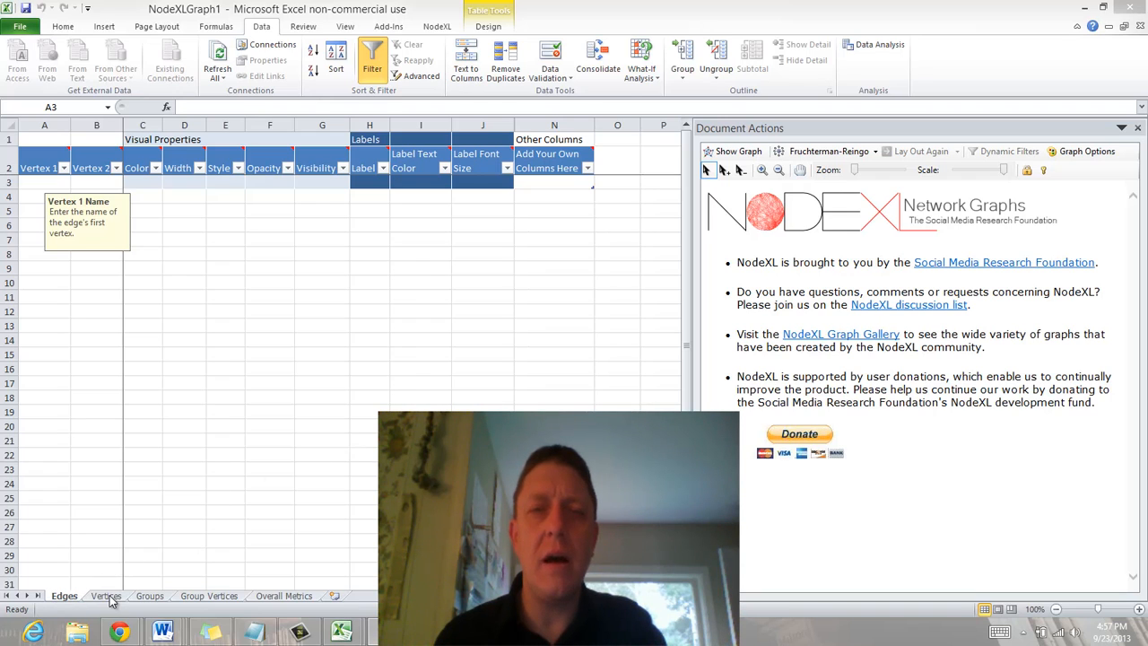
- Review the Vertices and Groups worksheets, then return to the Edges sheet
left_click(106, 596)
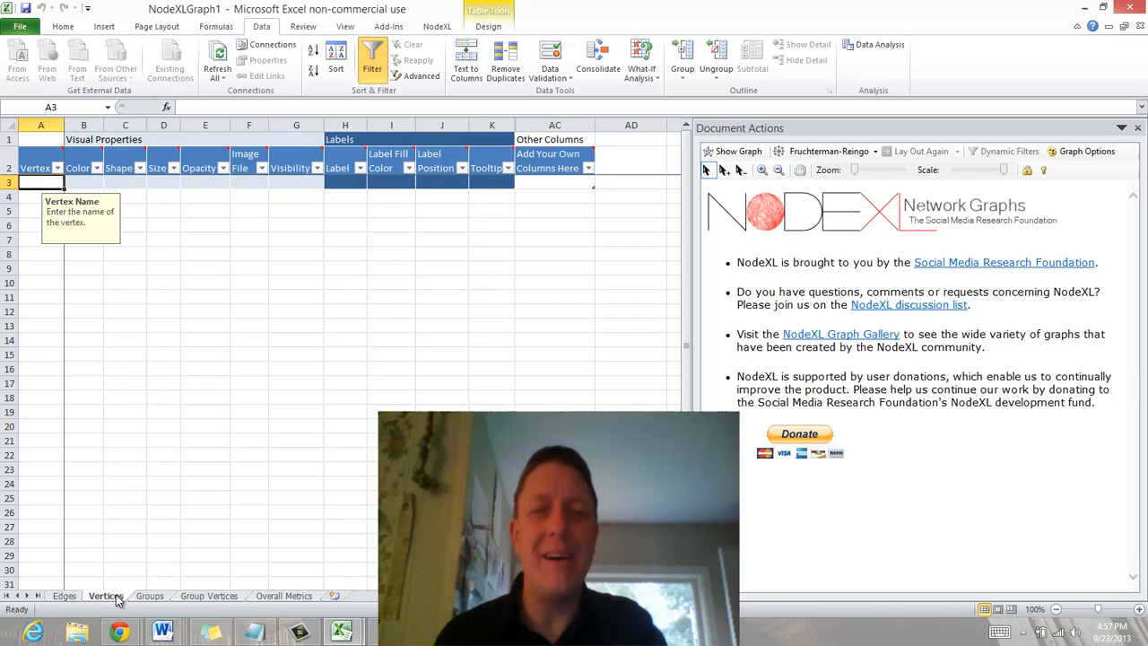
left_click(149, 596)
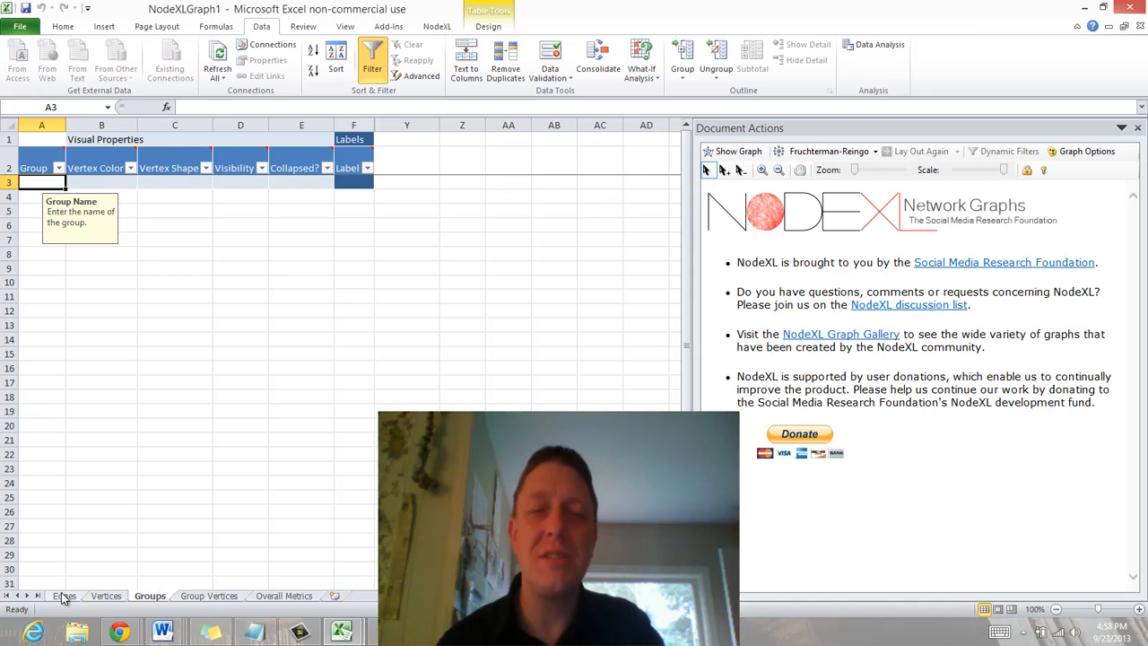
left_click(64, 596)
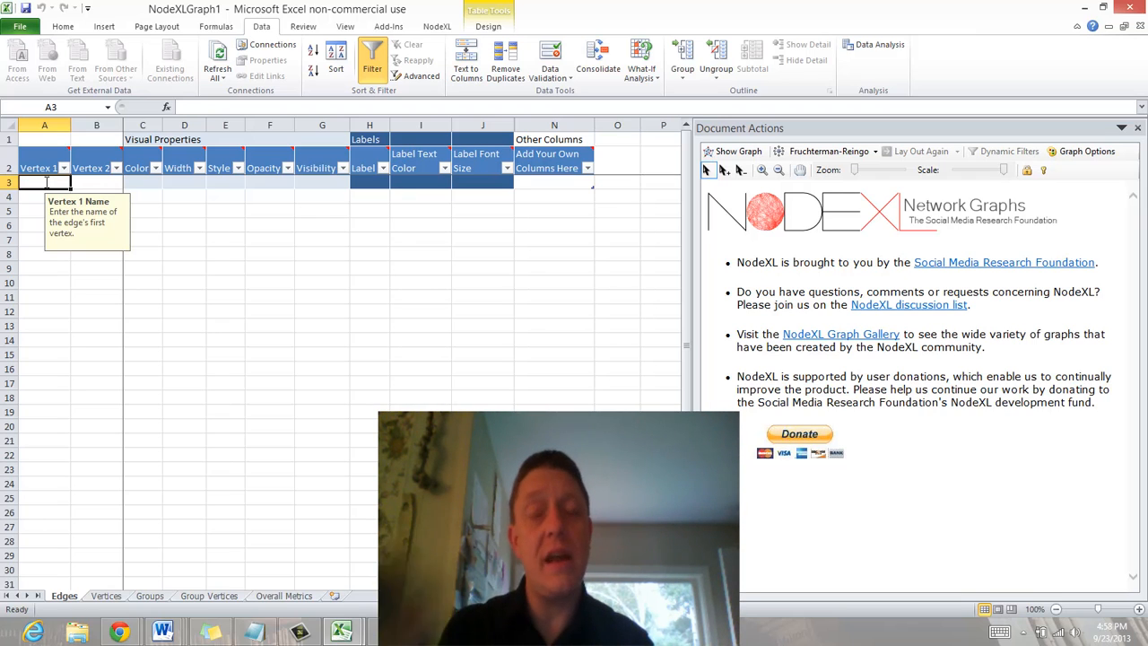
- Enter edges Andrew–Bernice, Bernice–Clem and Clem–Dorothy in the Vertex 1 and Vertex 2 columns
type("Andrew")
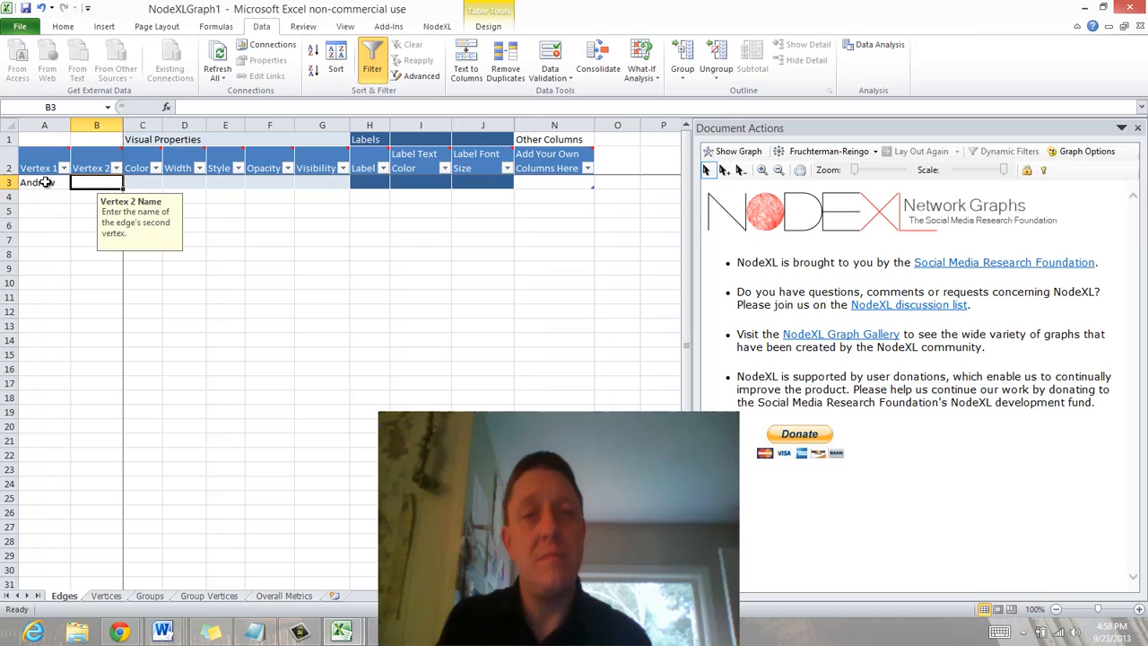
type("Bernice")
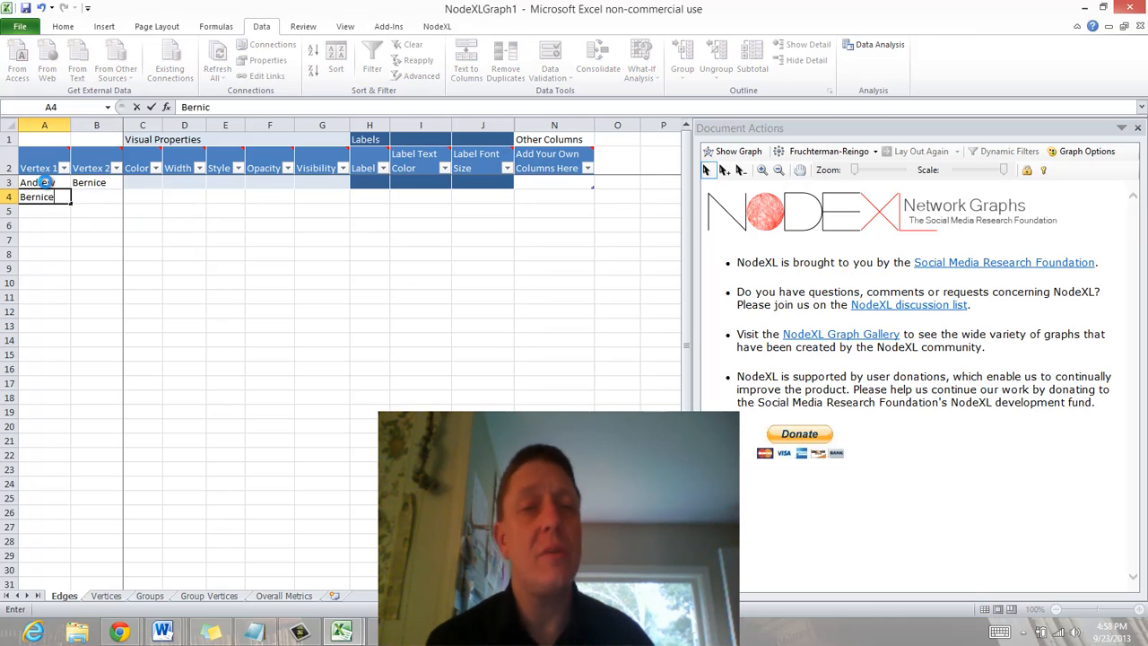
type("Clem")
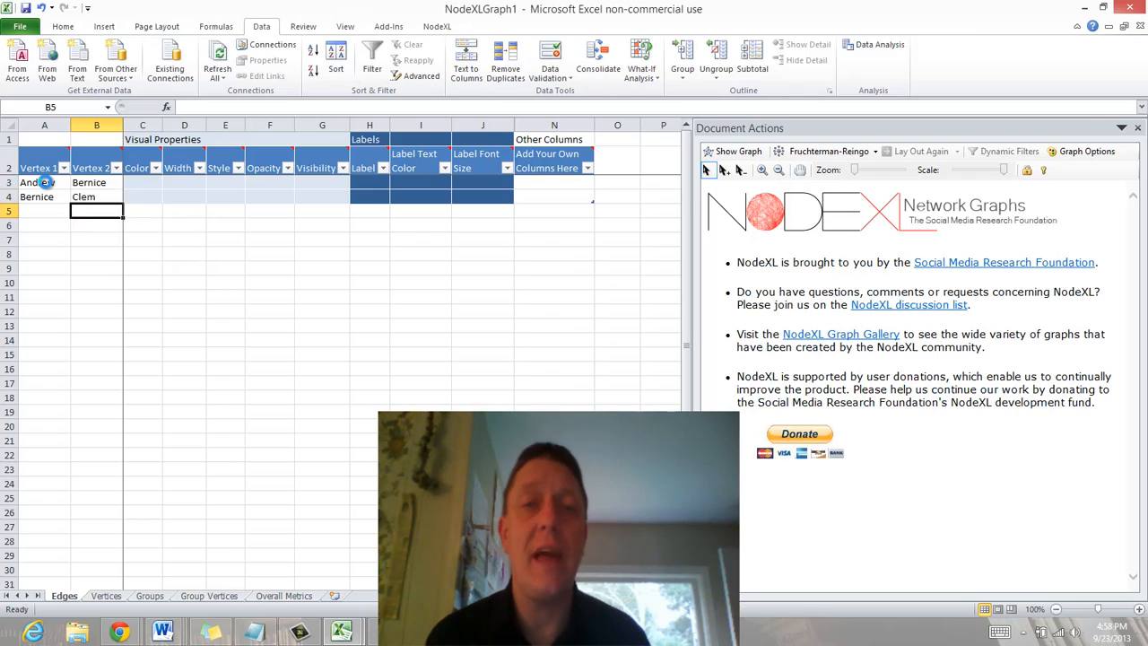
type("Clem")
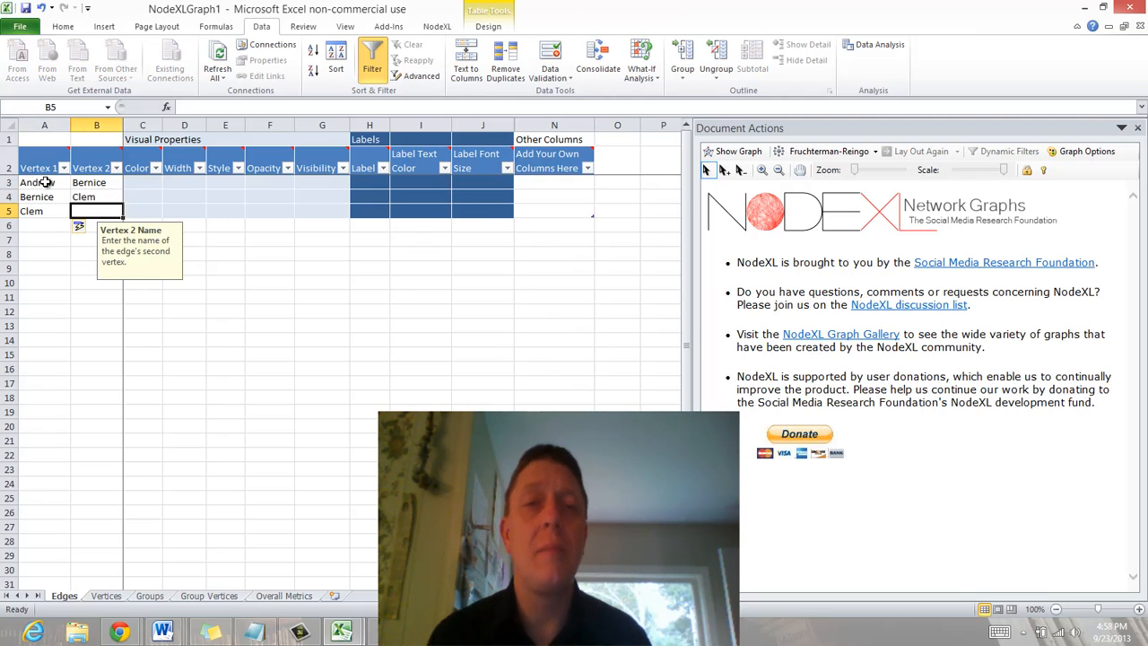
type("Dorothy")
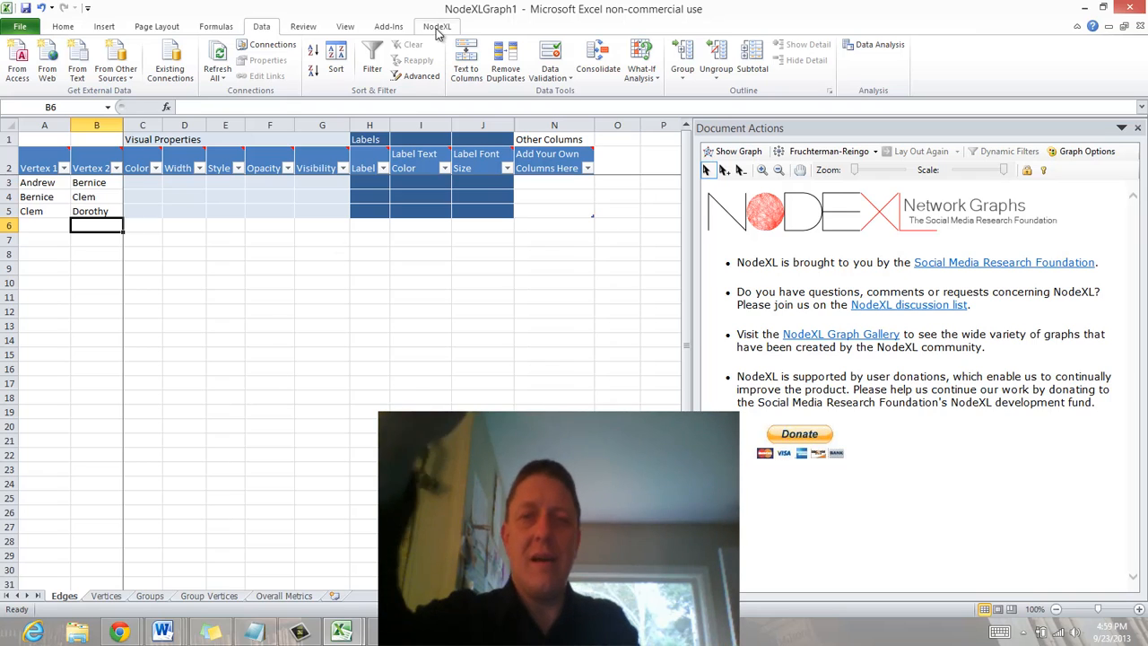
- Show the NodeXL ribbon with its graph building and analysis commands
left_click(438, 27)
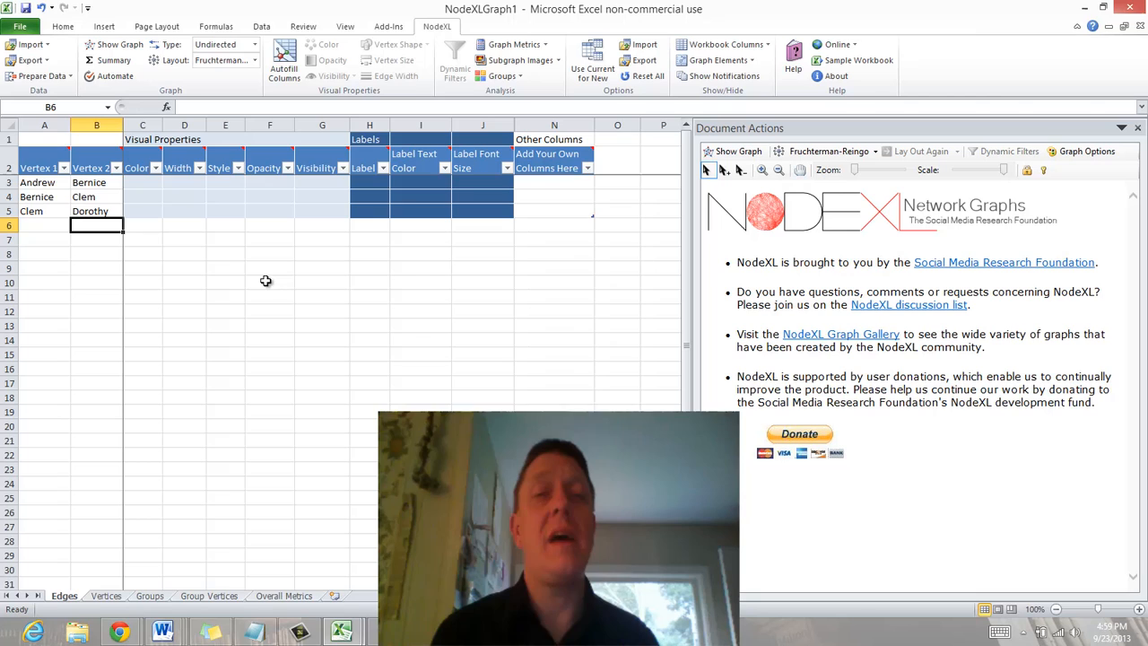
- Enter the next edges pairing Dorothy, Edna, Bernice, Andrew and Florence on the Edges sheet
type("D")
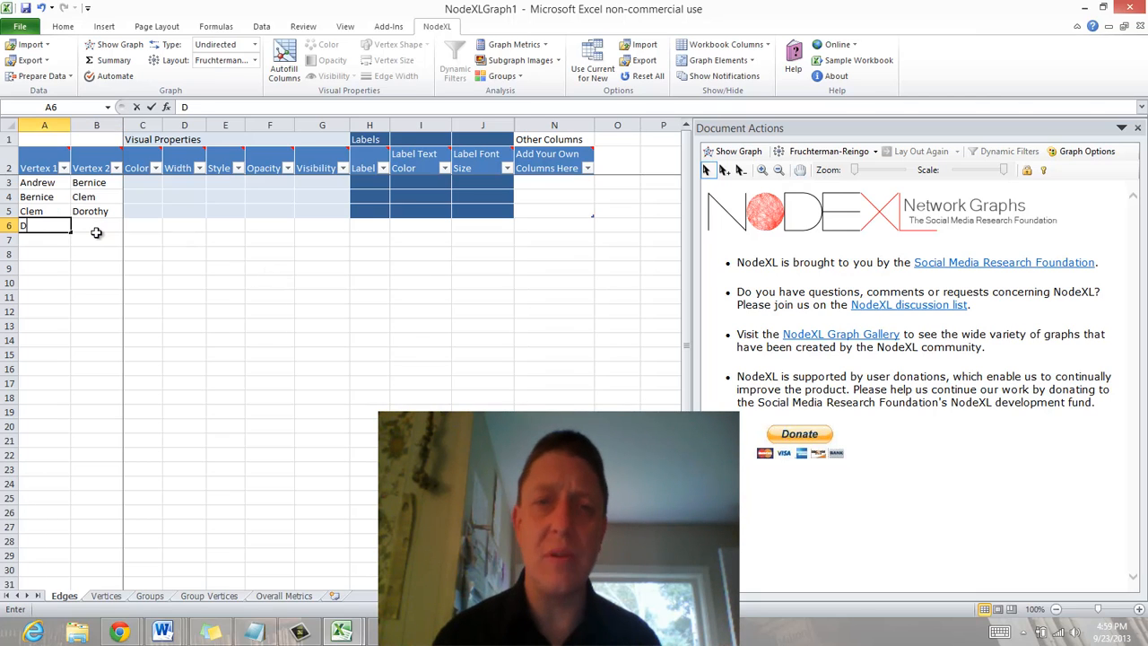
type("orothy")
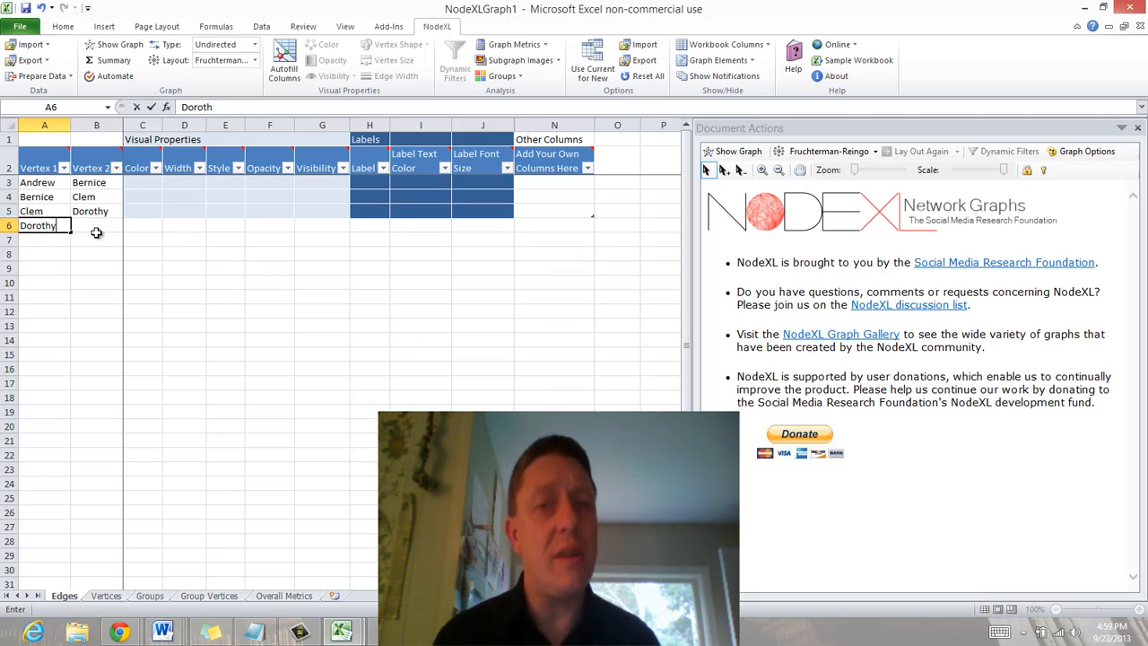
type("Edna")
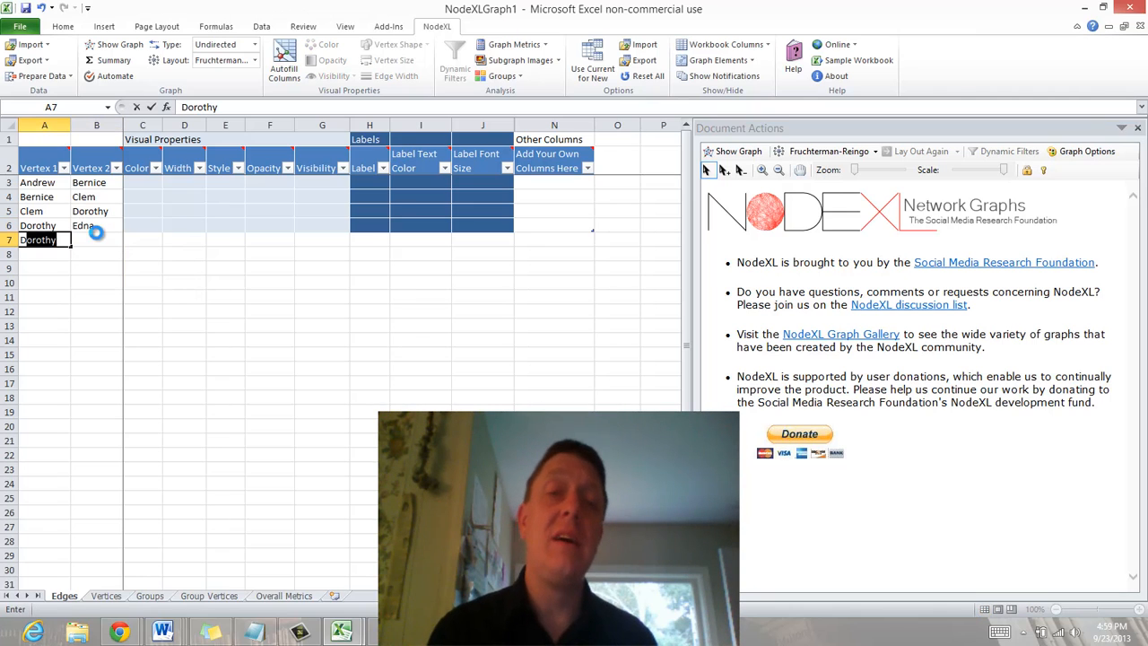
type("Bernice")
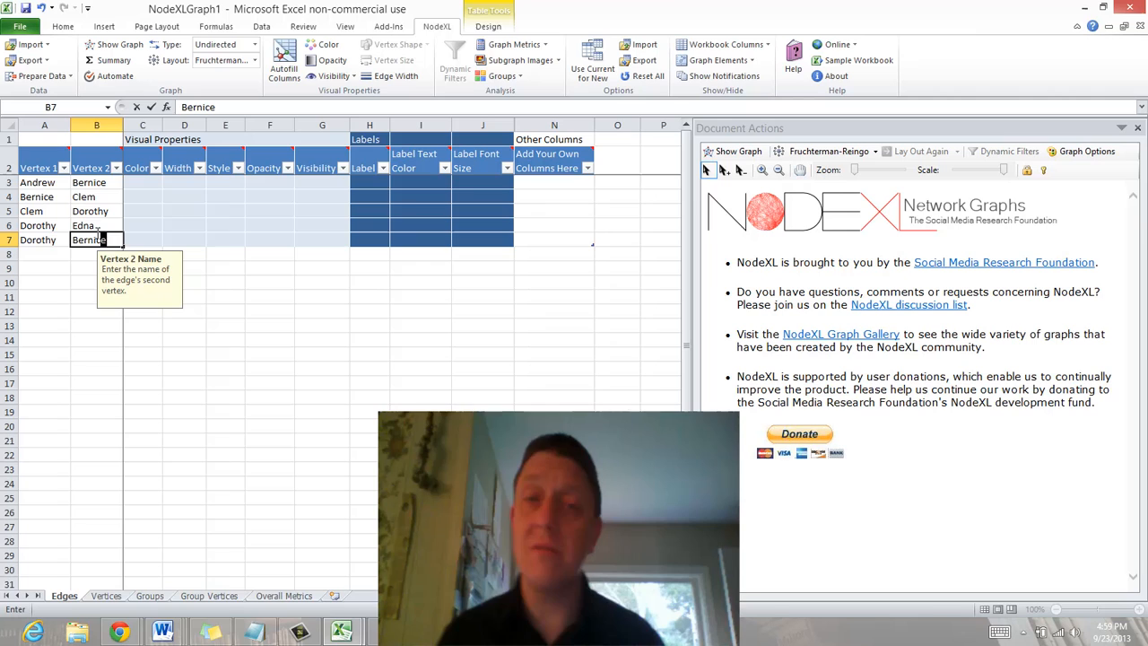
type("Edn")
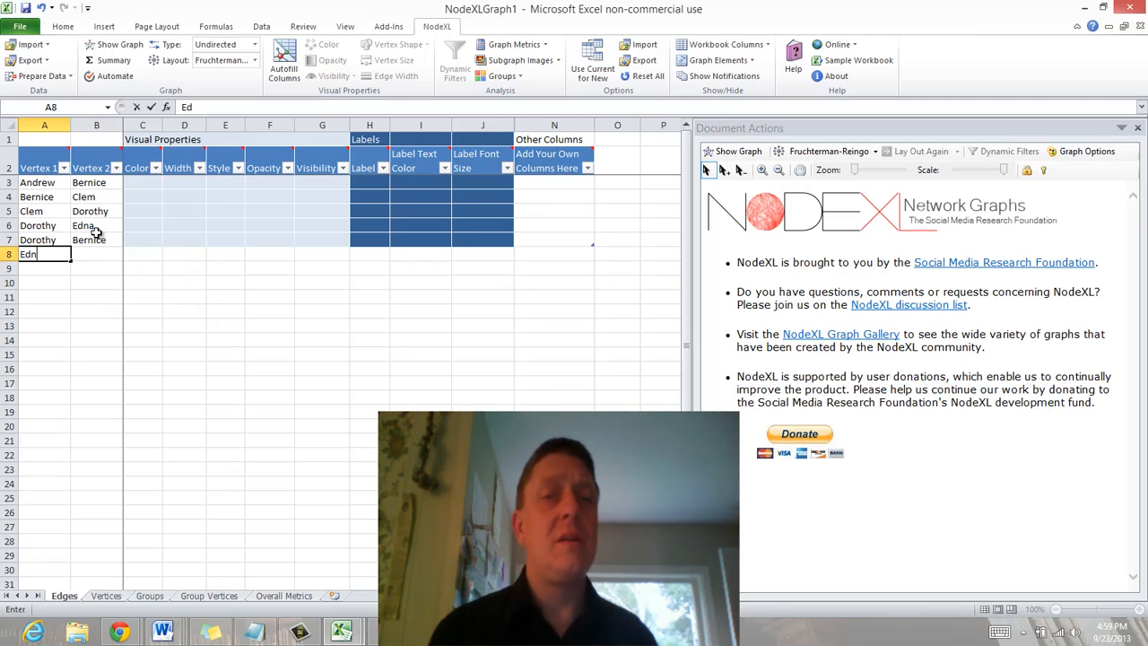
type("Andrew")
left_click(45, 269)
type("Florence")
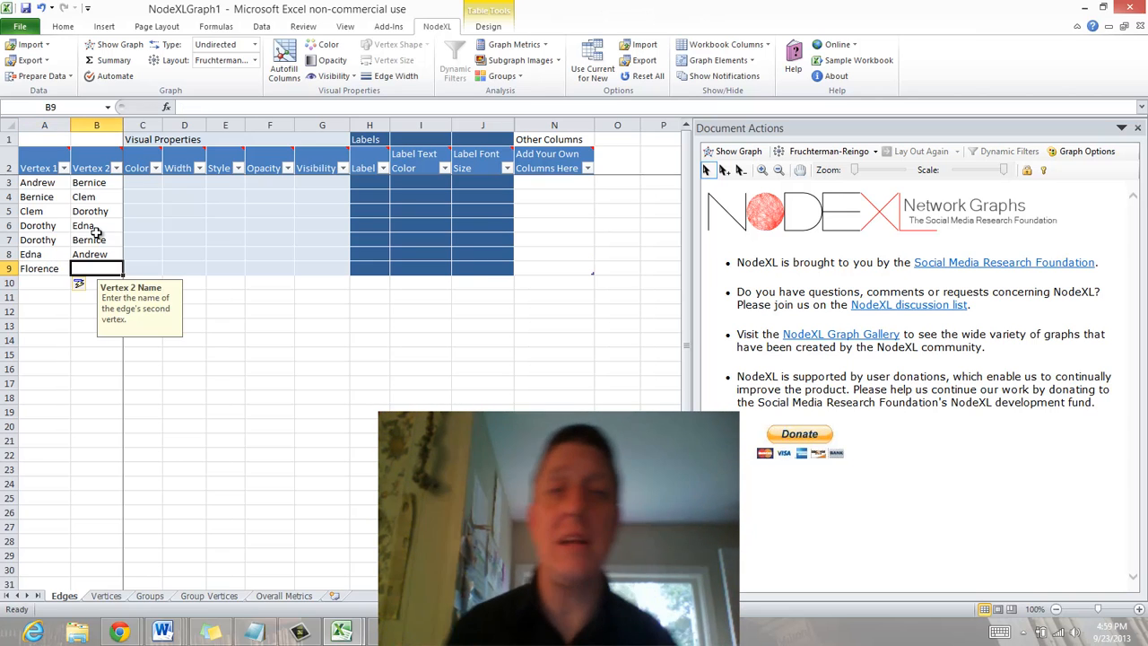
type("Edna")
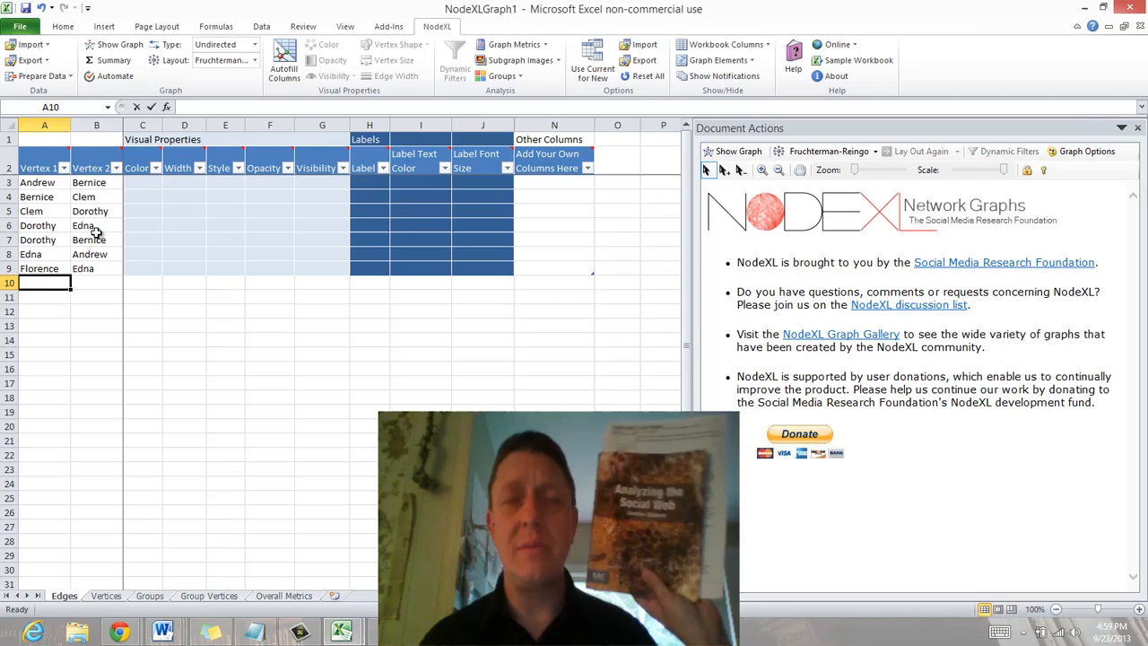
type("Florence")
left_click(97, 283)
type("Bernice")
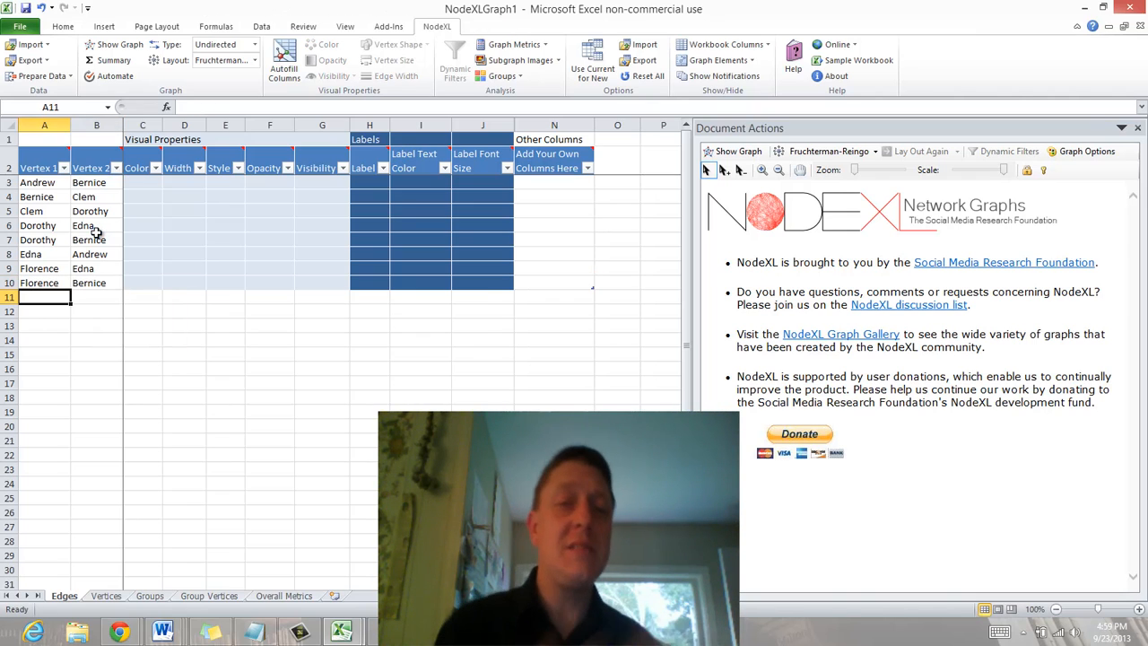
- Enter the remaining edges involving Andrew, Clem, Howard, Bernice and Inez, ending with Inez–Edna
type("Andrew")
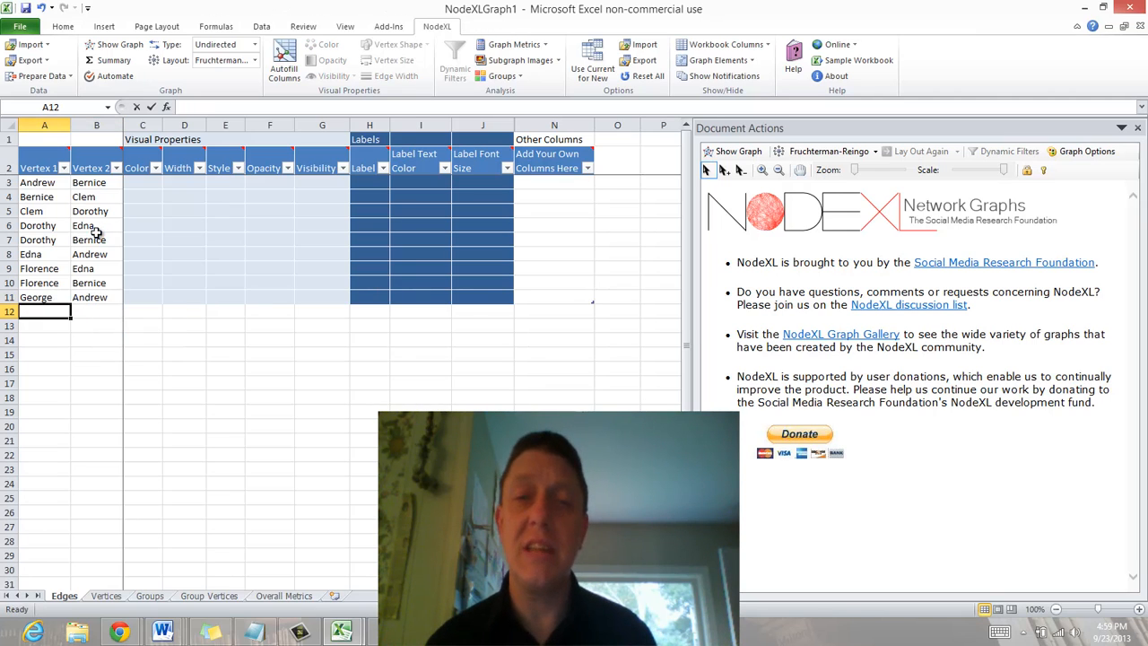
type("Clem")
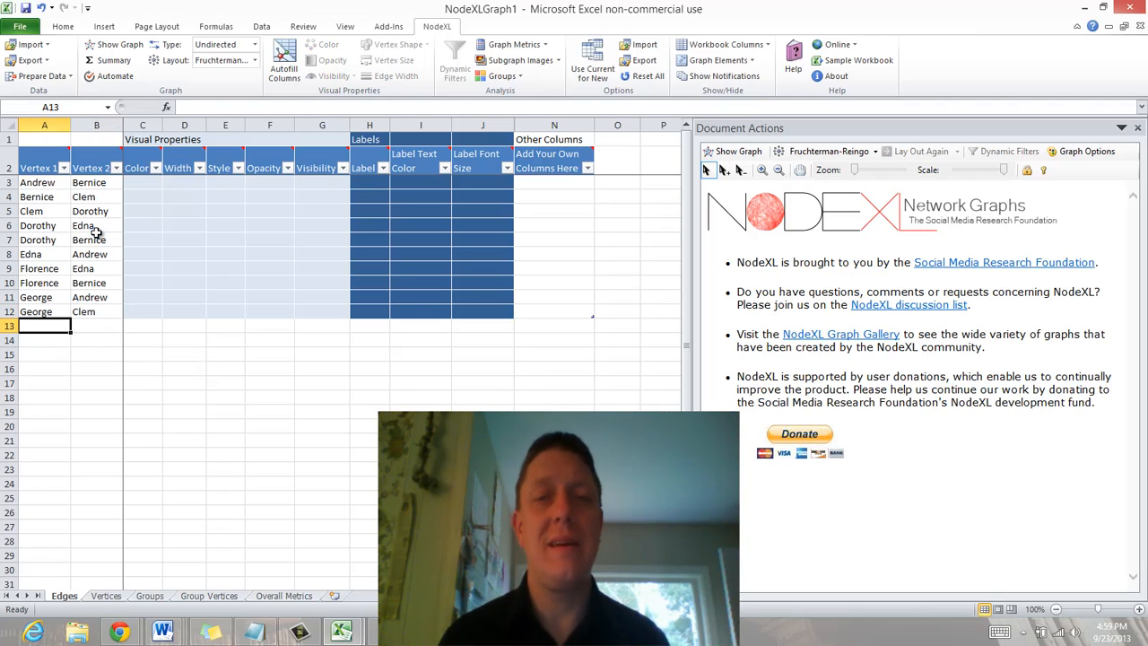
type("Howard")
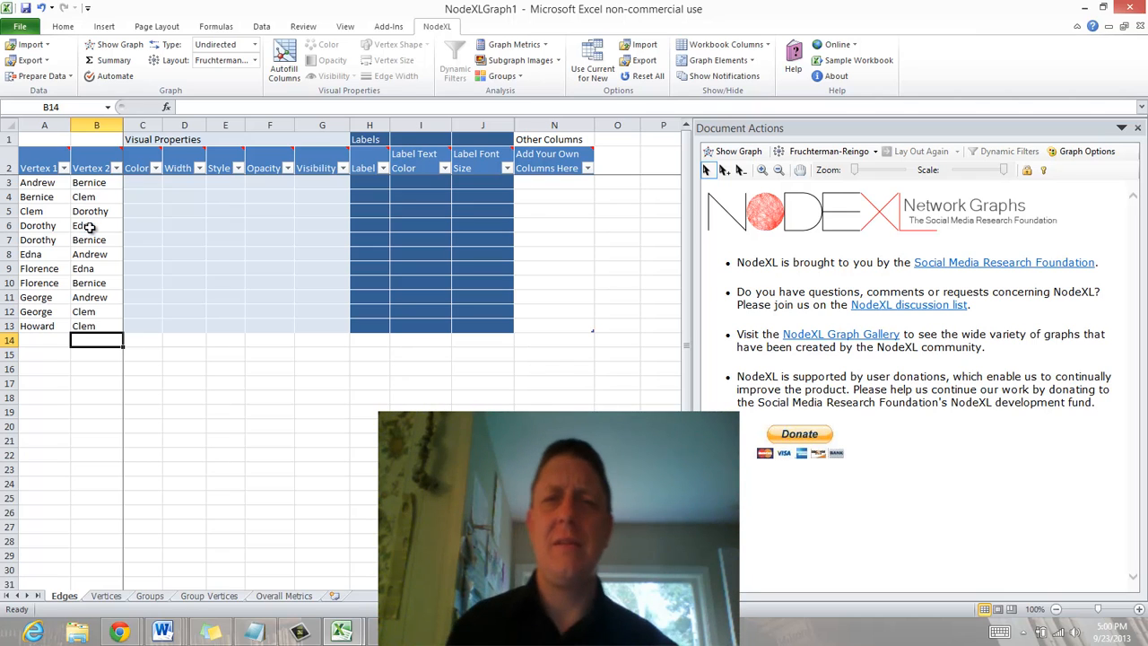
type("In")
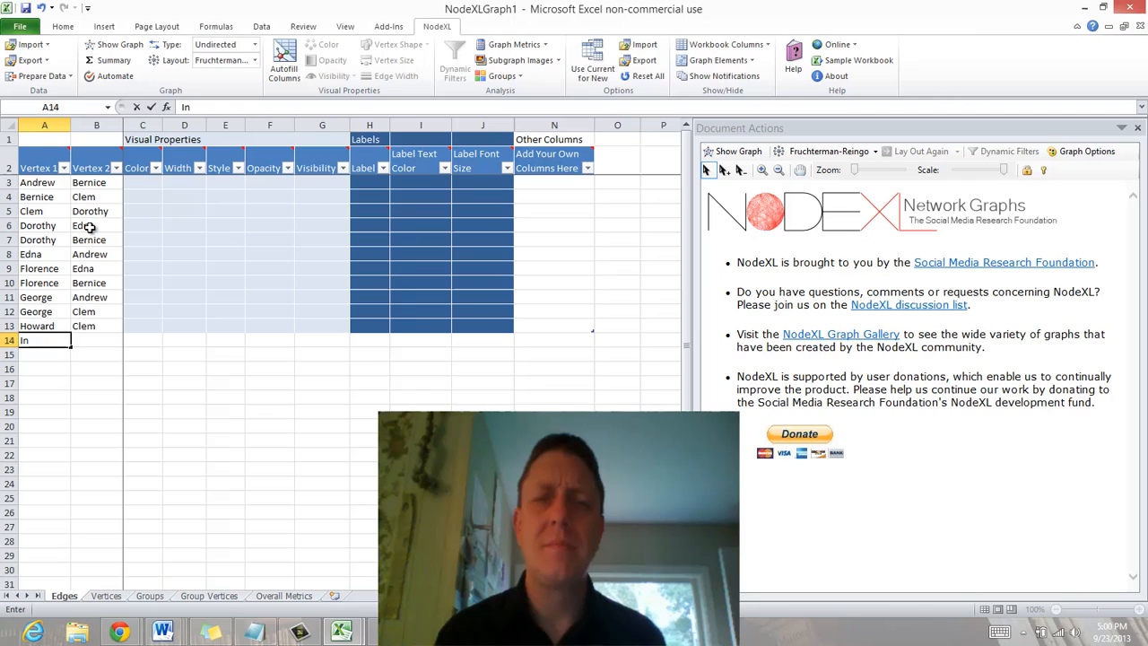
key("Backspace")
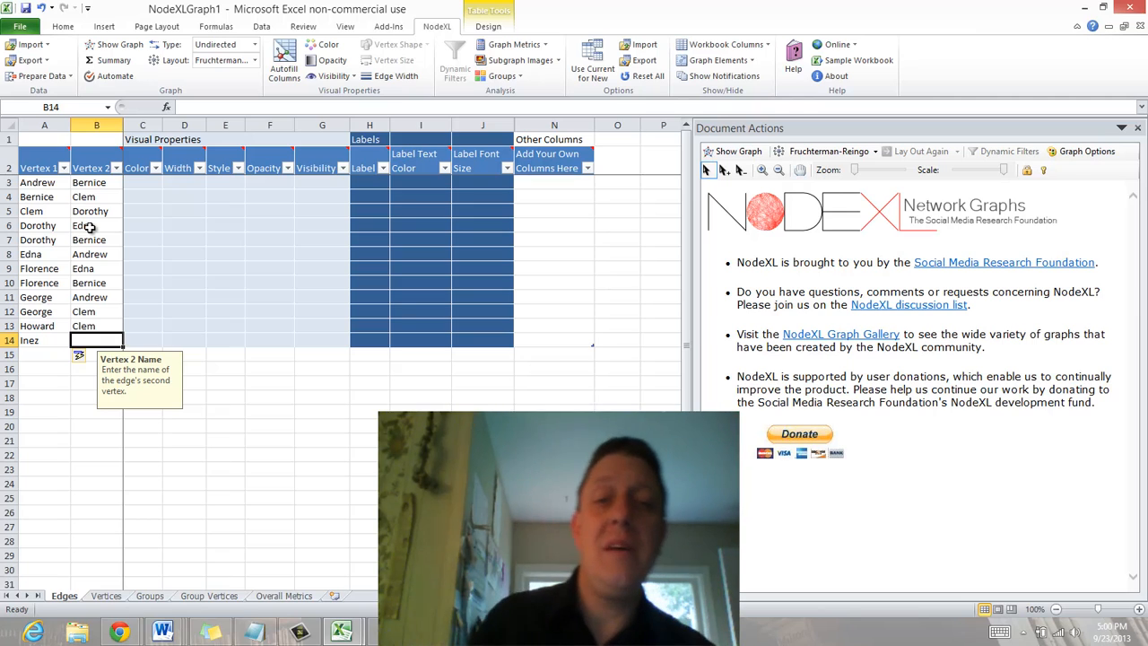
type("Bernice")
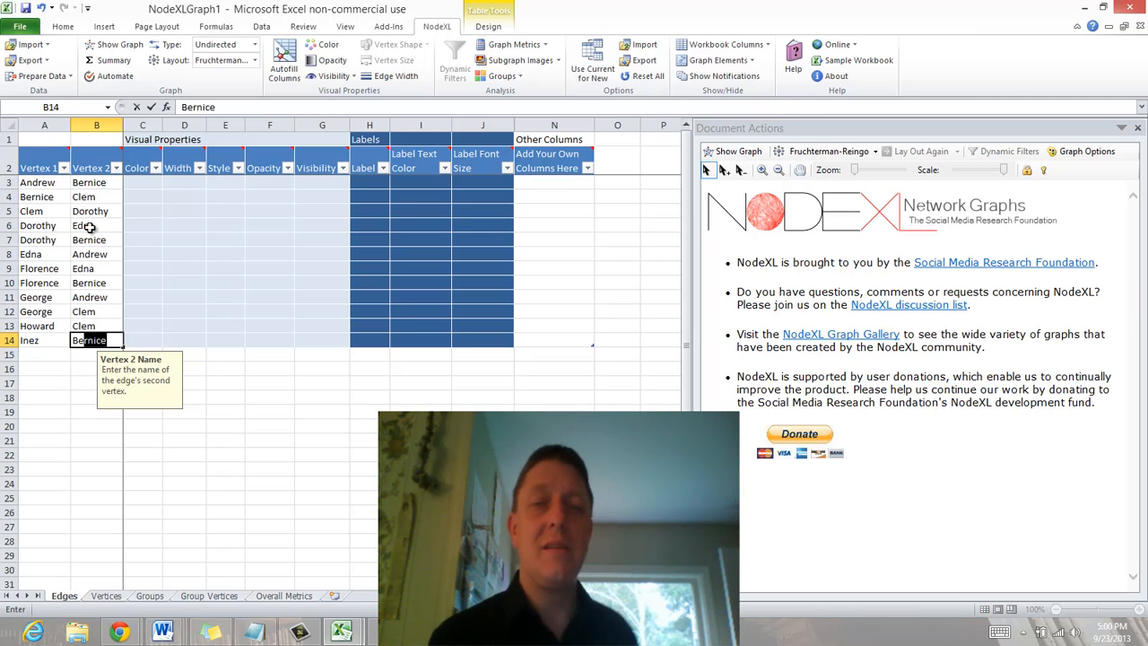
type("Index")
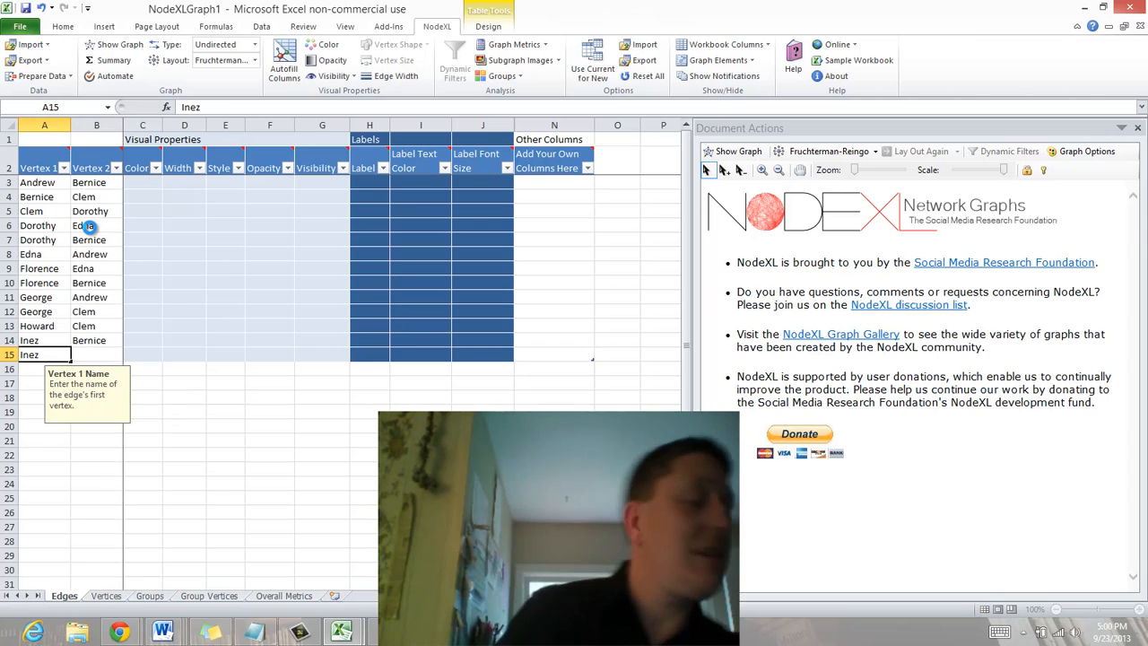
type("Edna")
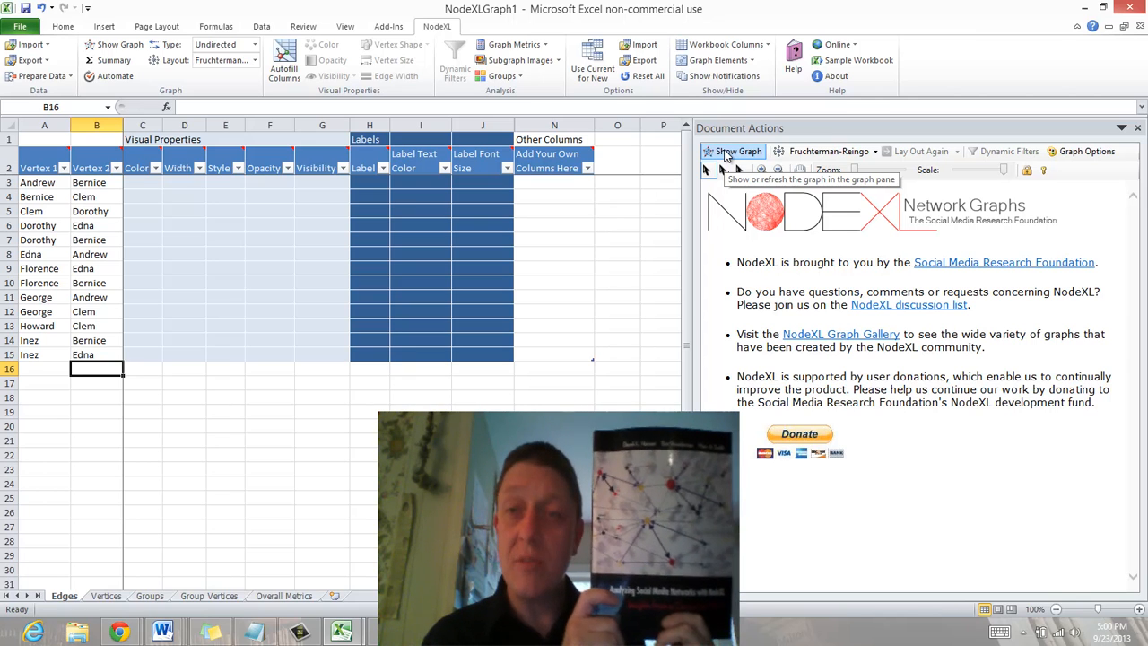
- Draw the network graph from the fourteen edges with Show Graph
left_click(740, 151)
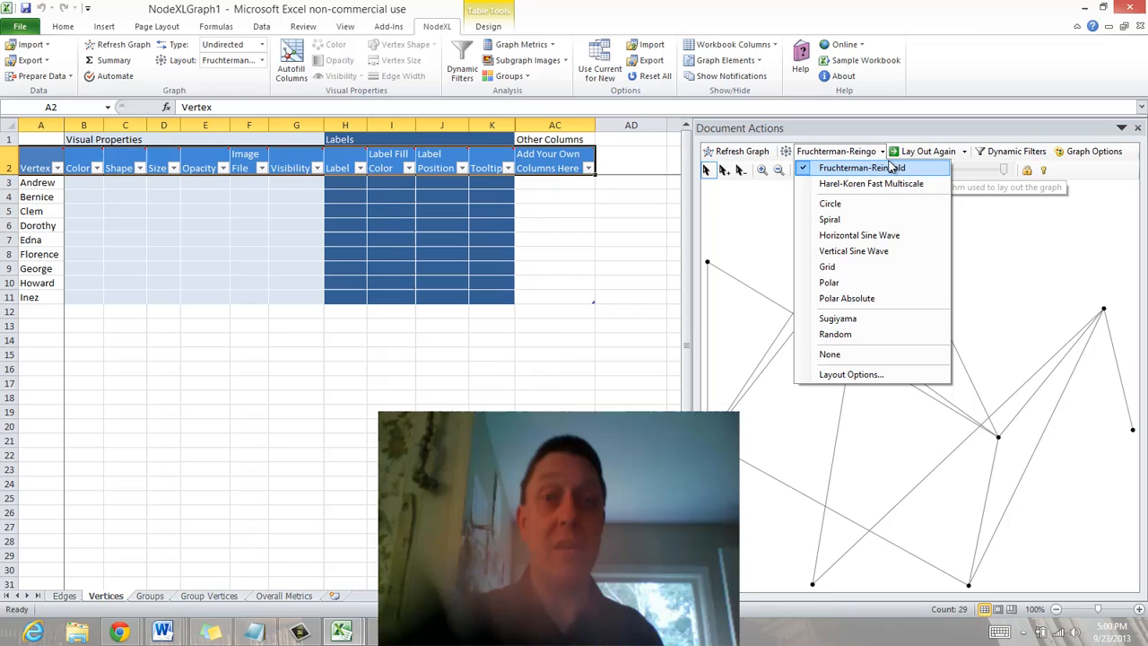
- Switch to the Harel-Koren Fast Multiscale layout and refresh the graph
left_click(872, 183)
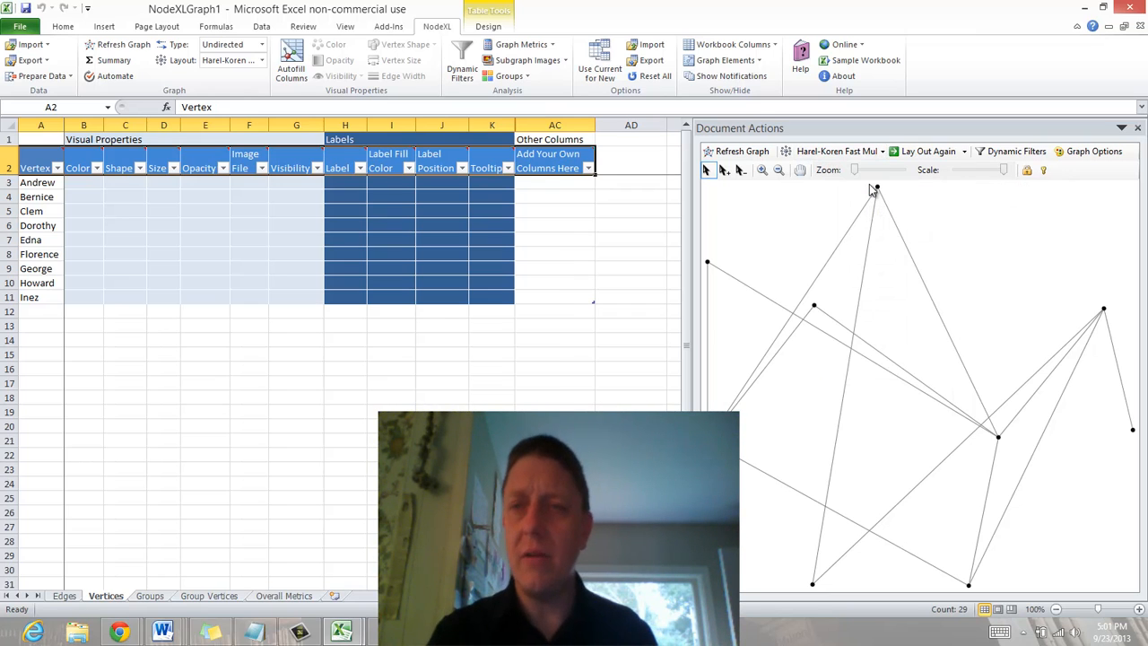
mouse_move(777, 226)
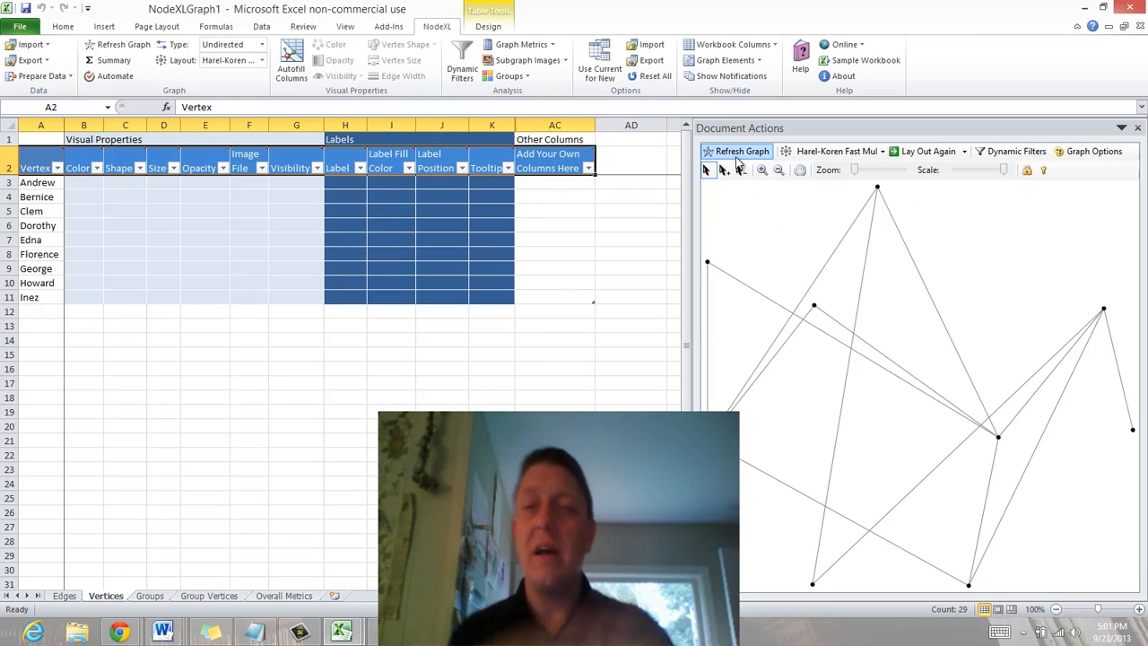
left_click(736, 150)
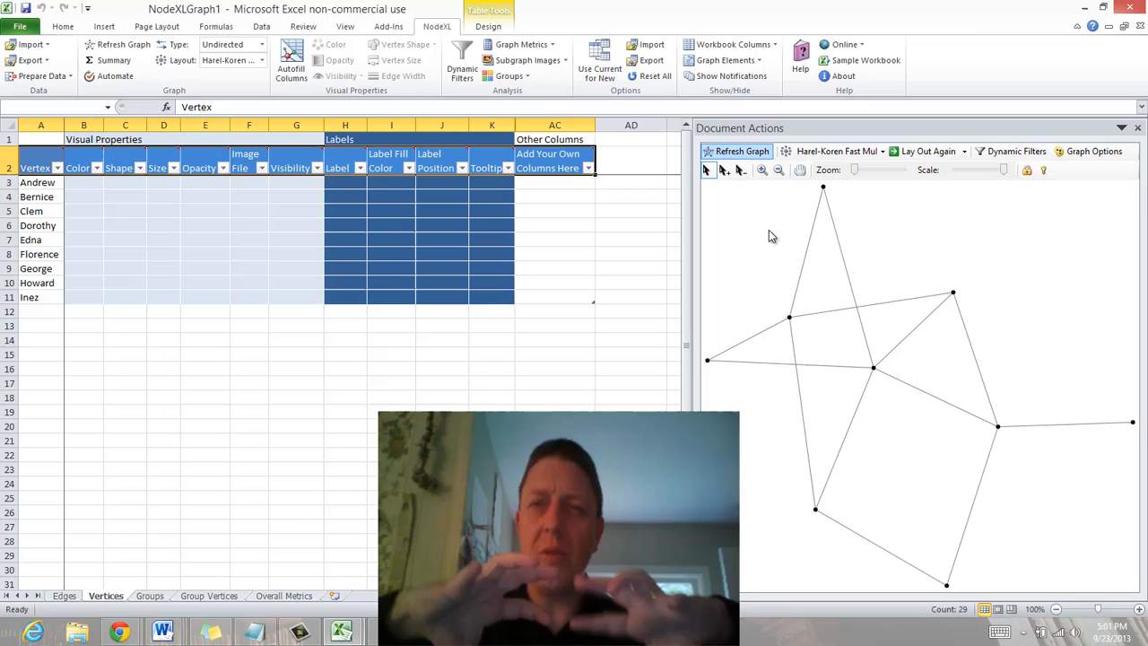
mouse_move(779, 474)
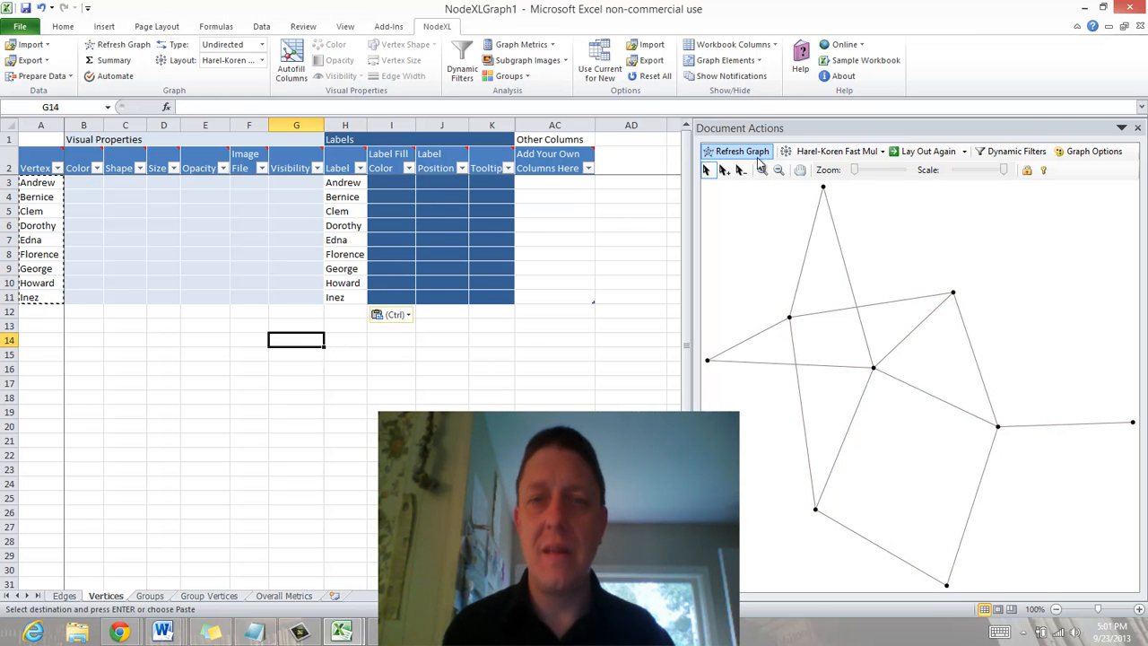
- Refresh the graph so each vertex shows its person's name from the Label column
left_click(735, 151)
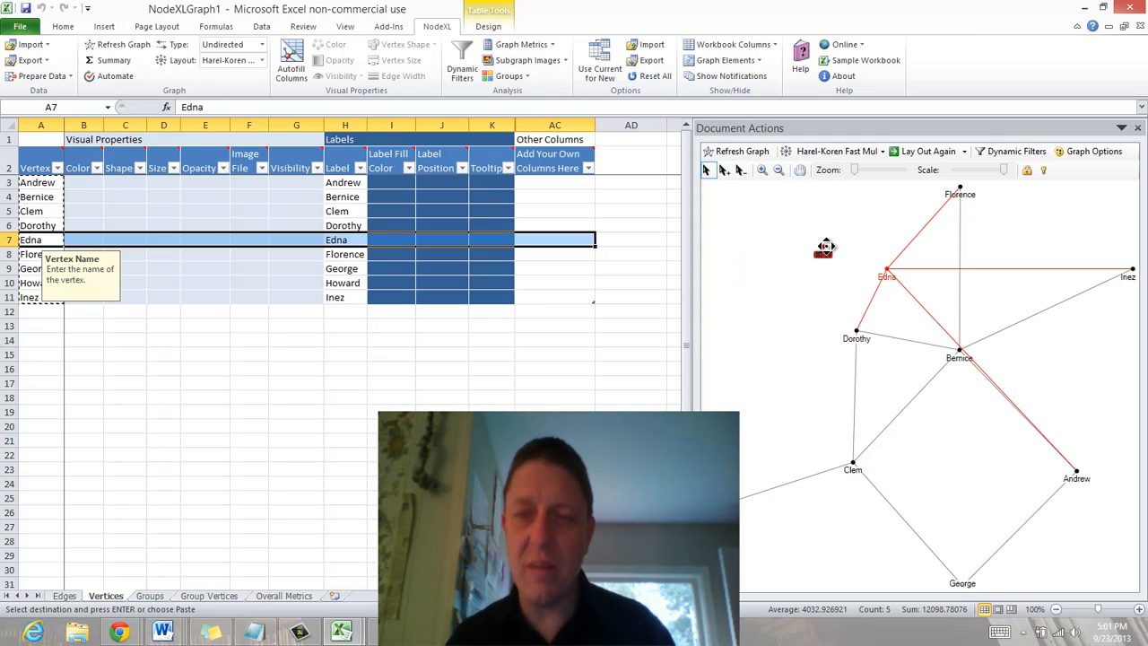
- Drag Edna's, Inez's and Andrew's vertices into tidier positions in the graph pane
left_click_drag(886, 276, 840, 243)
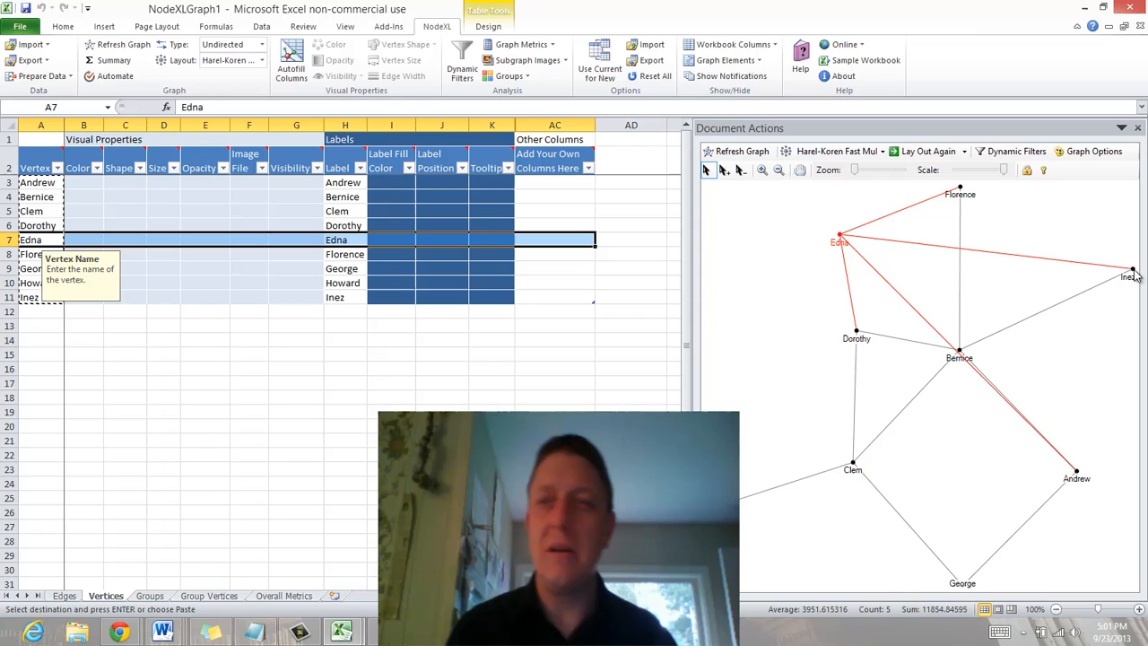
left_click(28, 298)
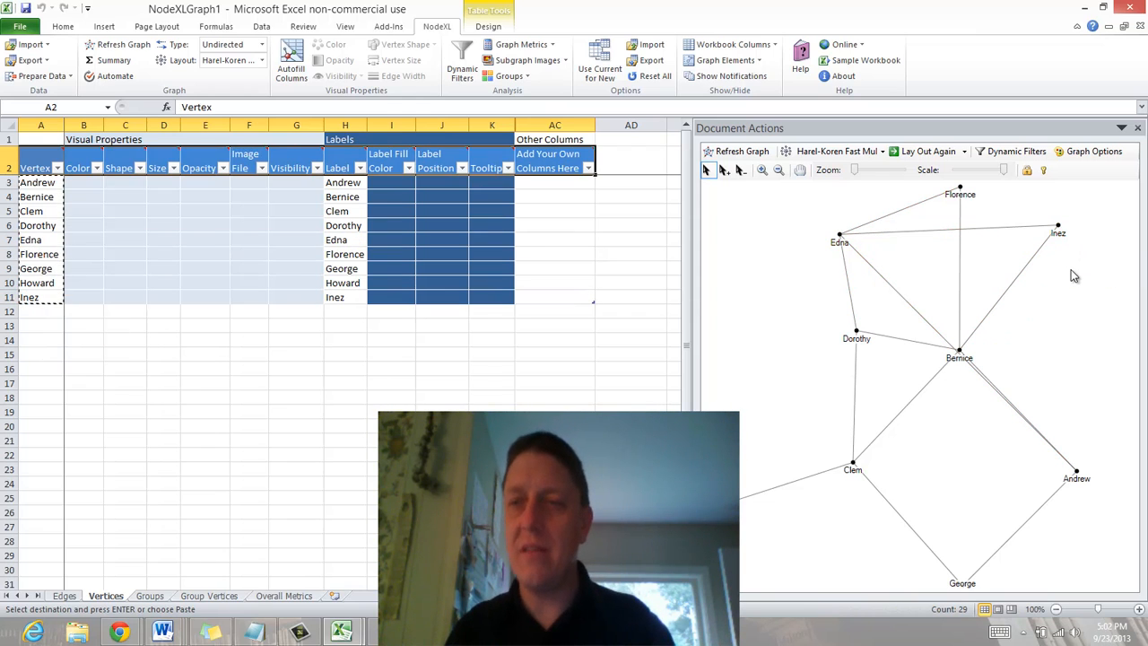
mouse_move(1095, 473)
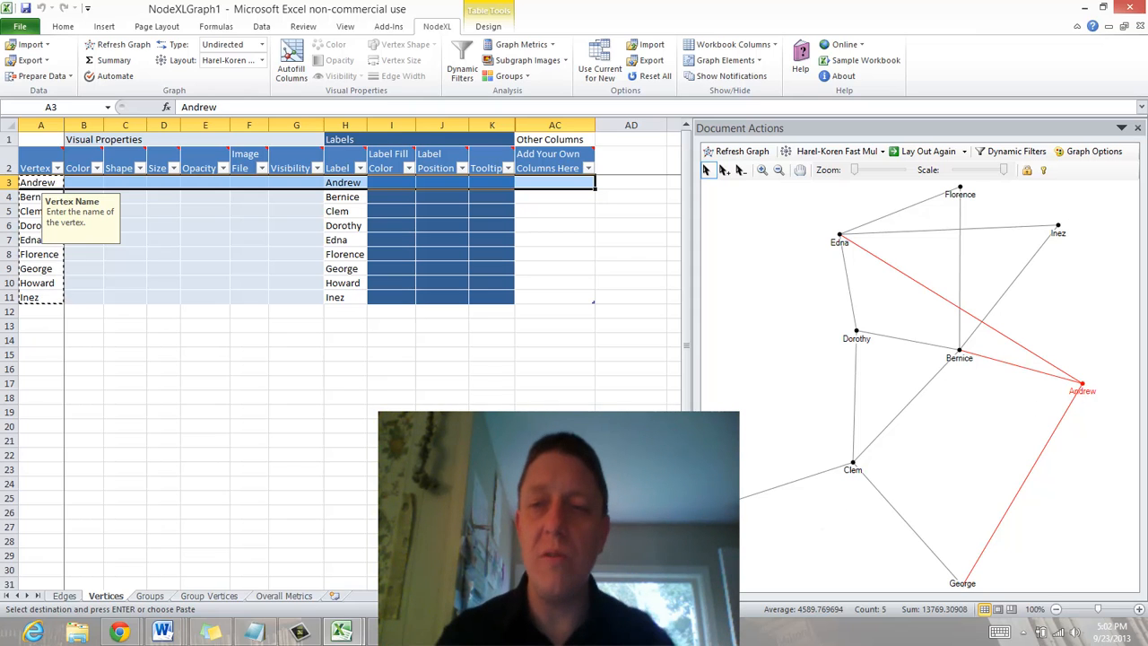
left_click(163, 255)
type("30")
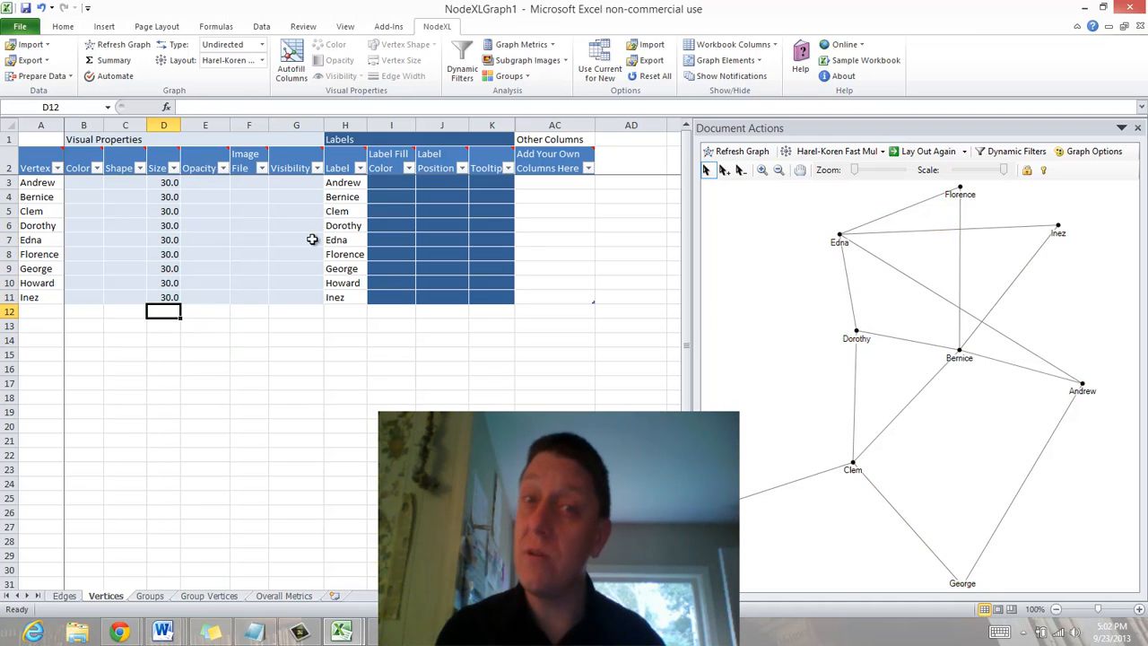
- Refresh the graph so all nine vertices redraw at size 30 with their names
left_click(736, 151)
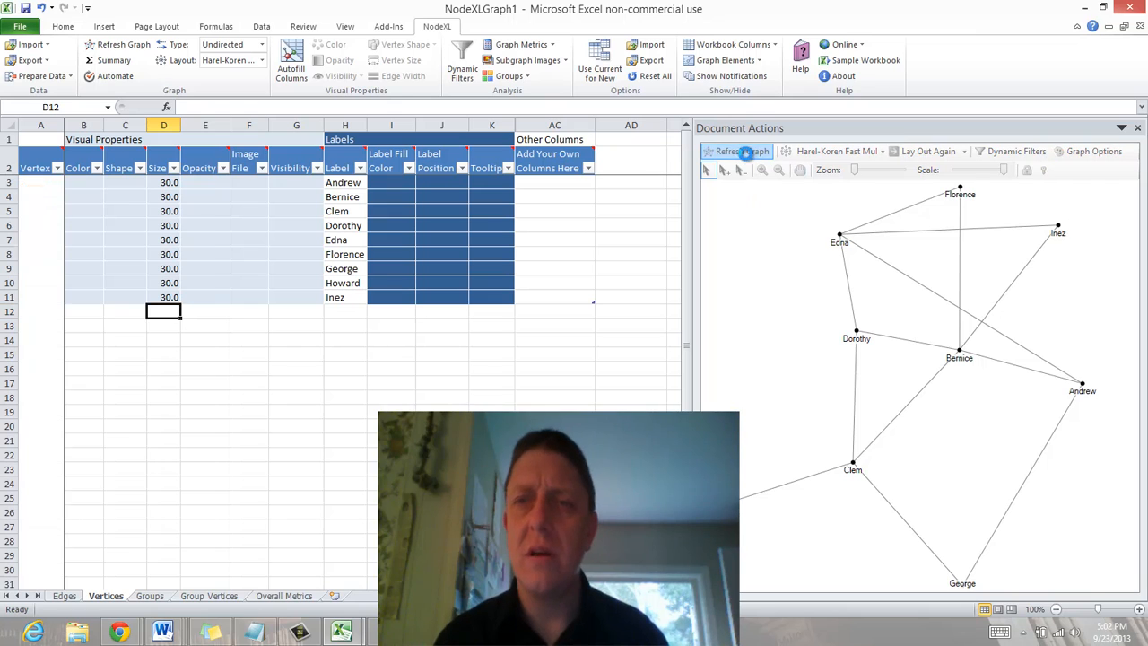
left_click(736, 150)
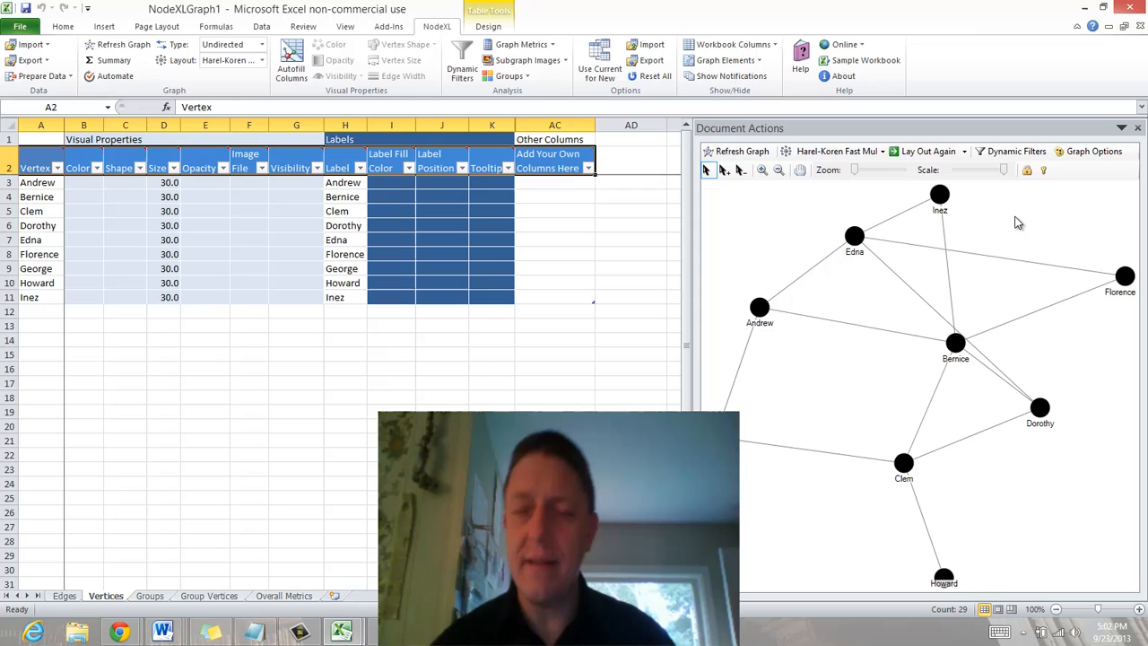
mouse_move(1012, 236)
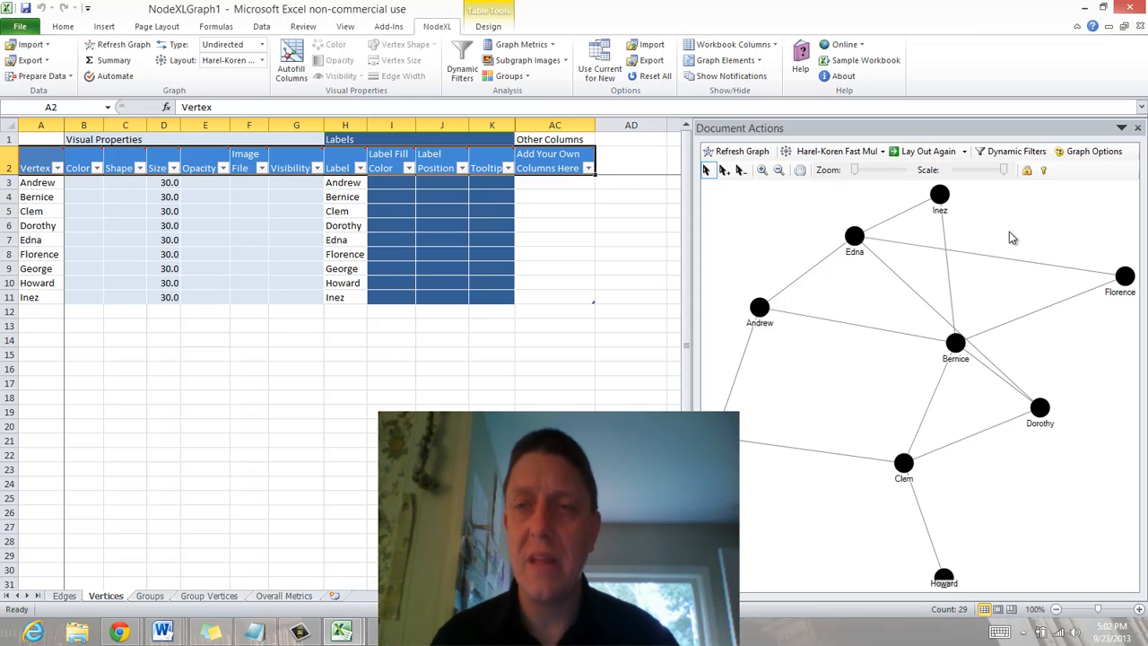
mouse_move(741, 285)
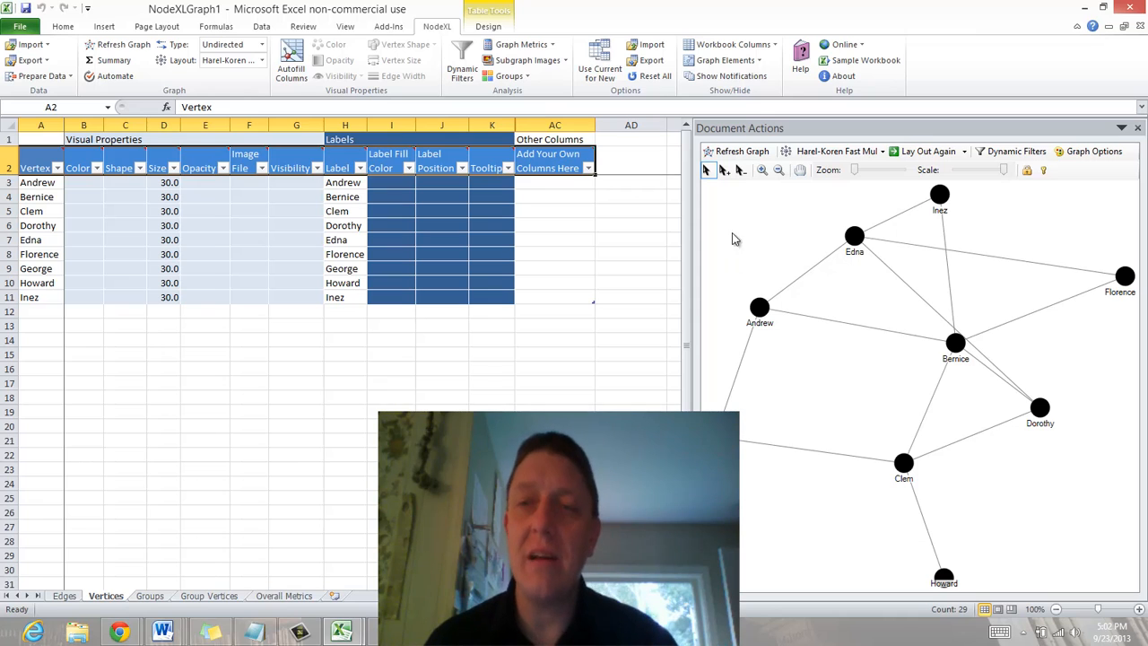
- Select Andrew and Edna in the graph, clear the selection and redraw the network
left_click_drag(732, 205, 865, 332)
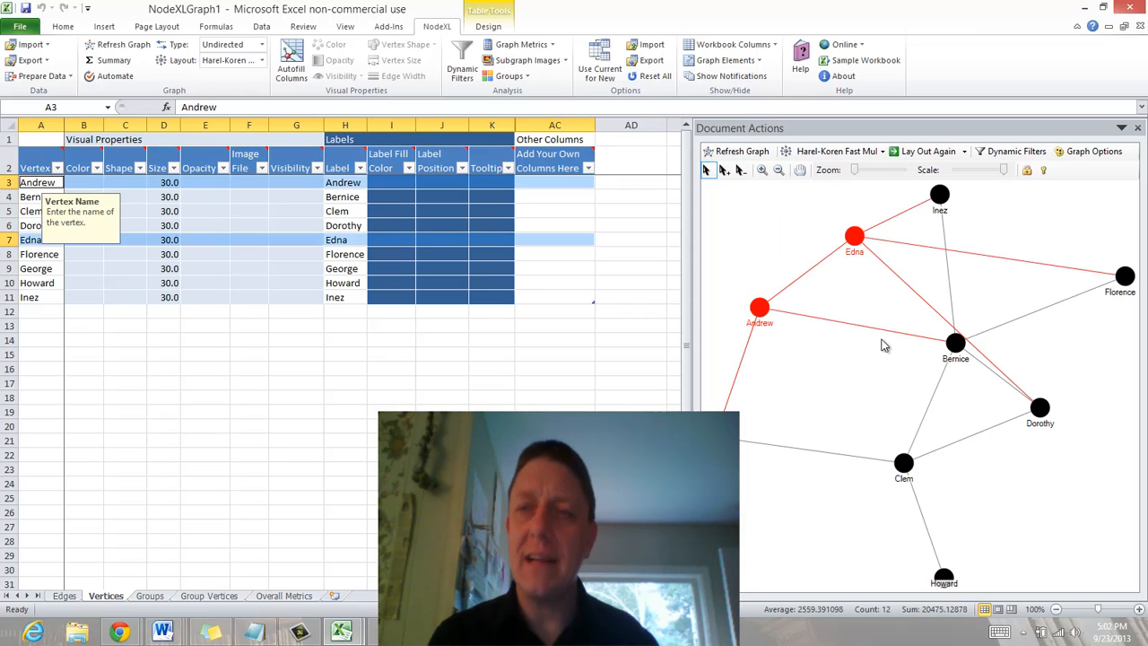
mouse_move(1023, 185)
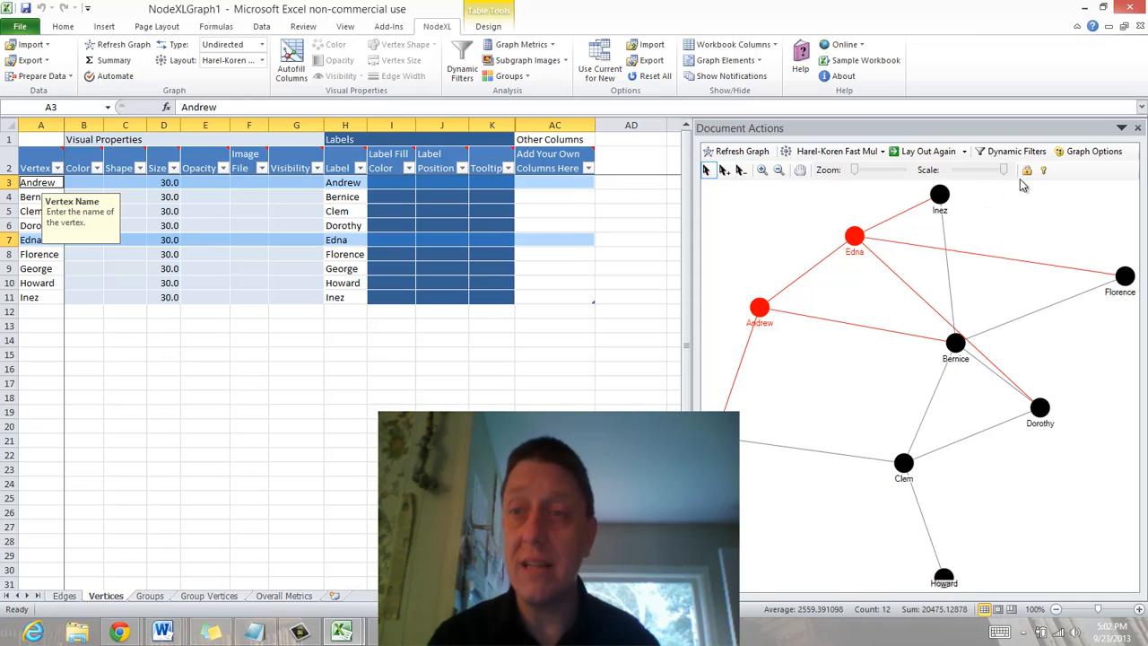
mouse_move(1026, 172)
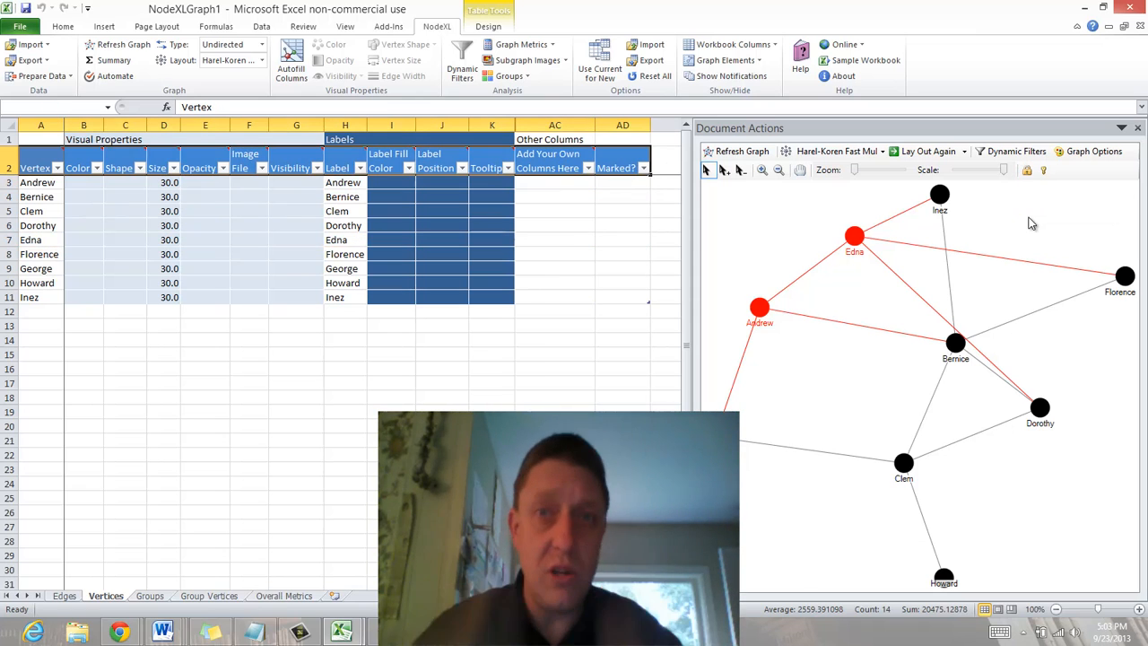
left_click(741, 151)
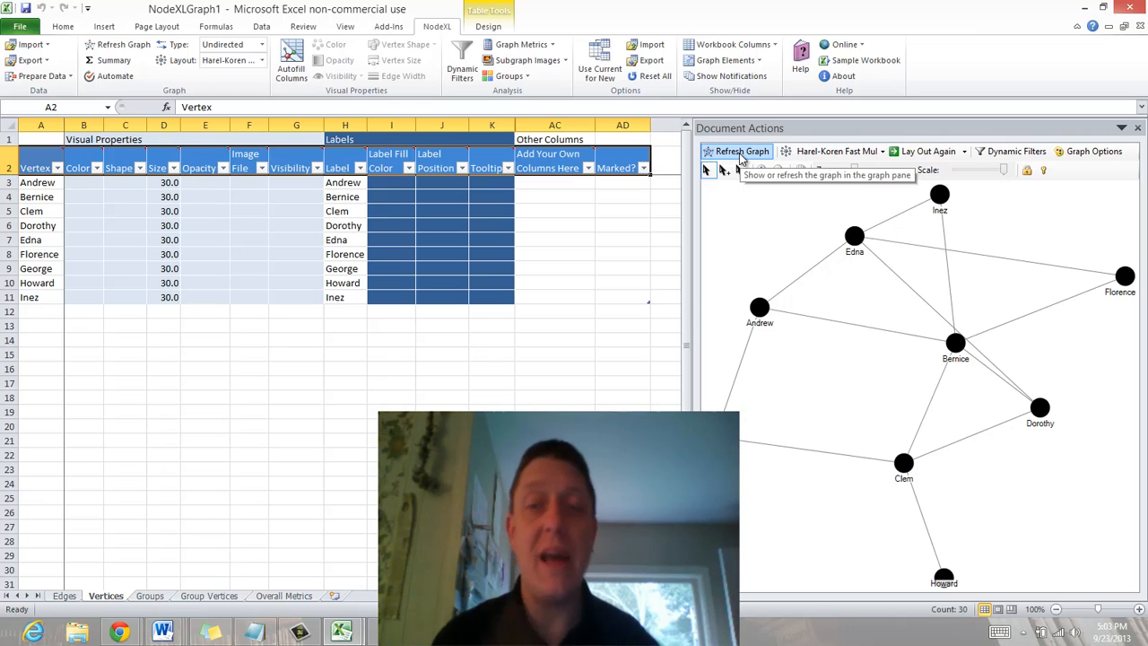
left_click(735, 151)
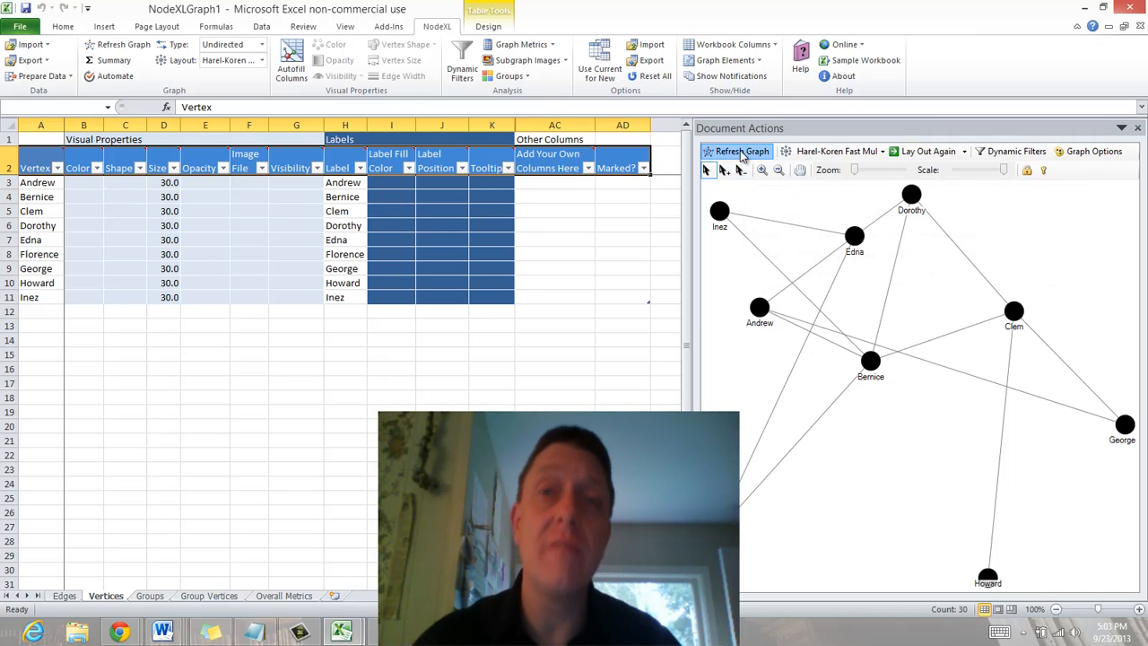
- Refresh the graph repeatedly for new arrangements of the nine labelled vertices
left_click(737, 151)
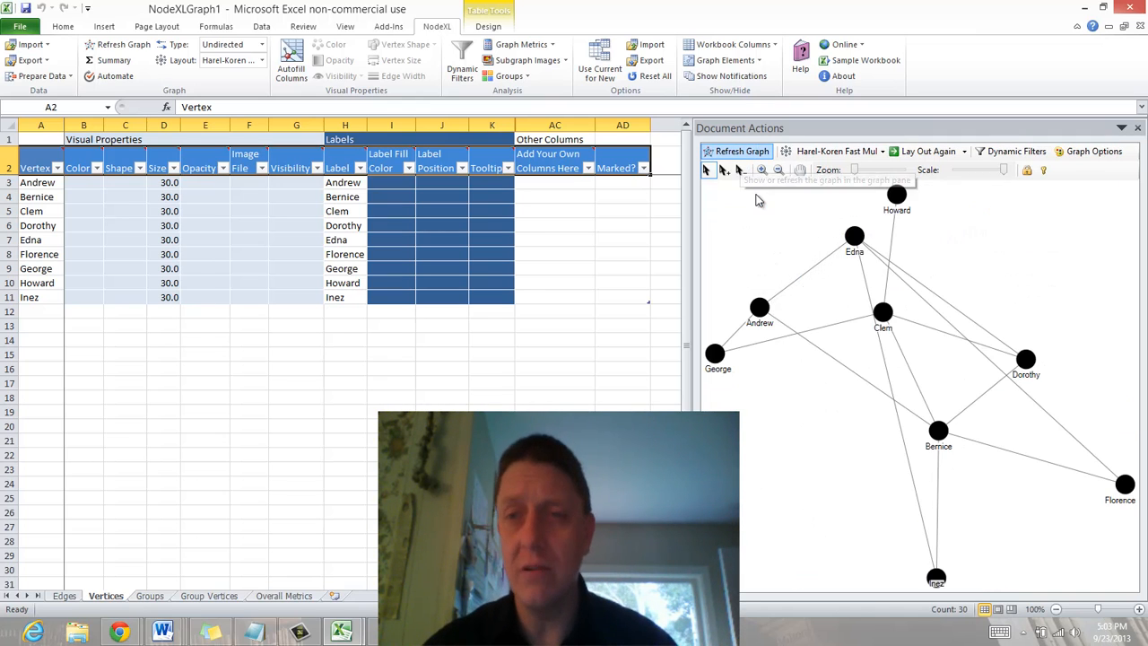
left_click_drag(757, 199, 890, 303)
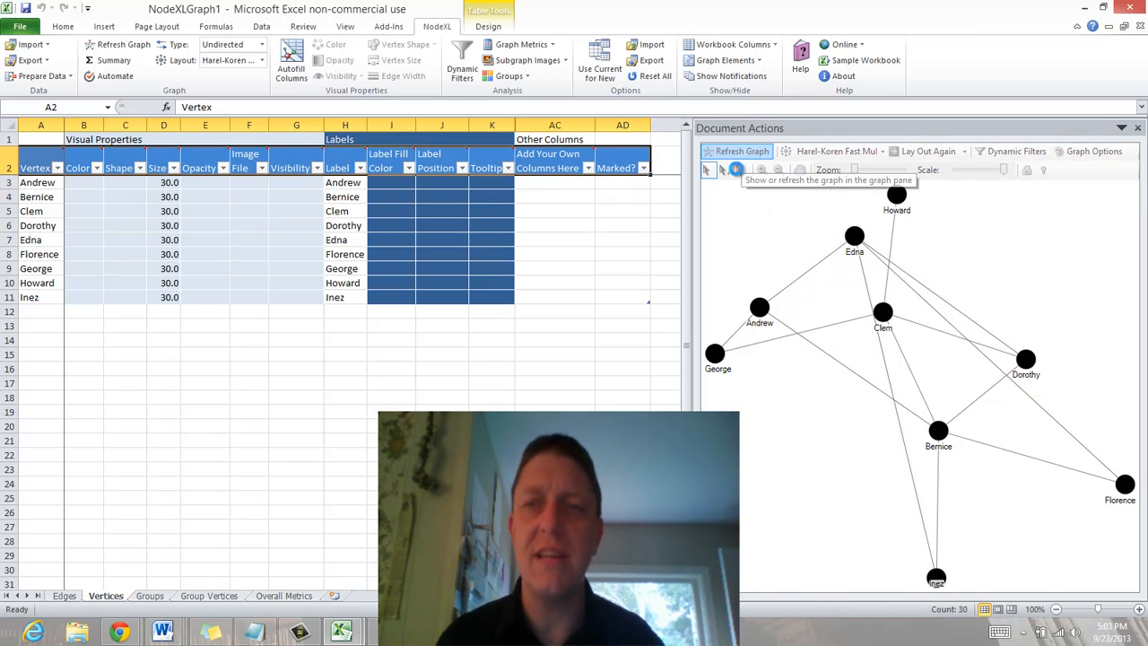
left_click(736, 151)
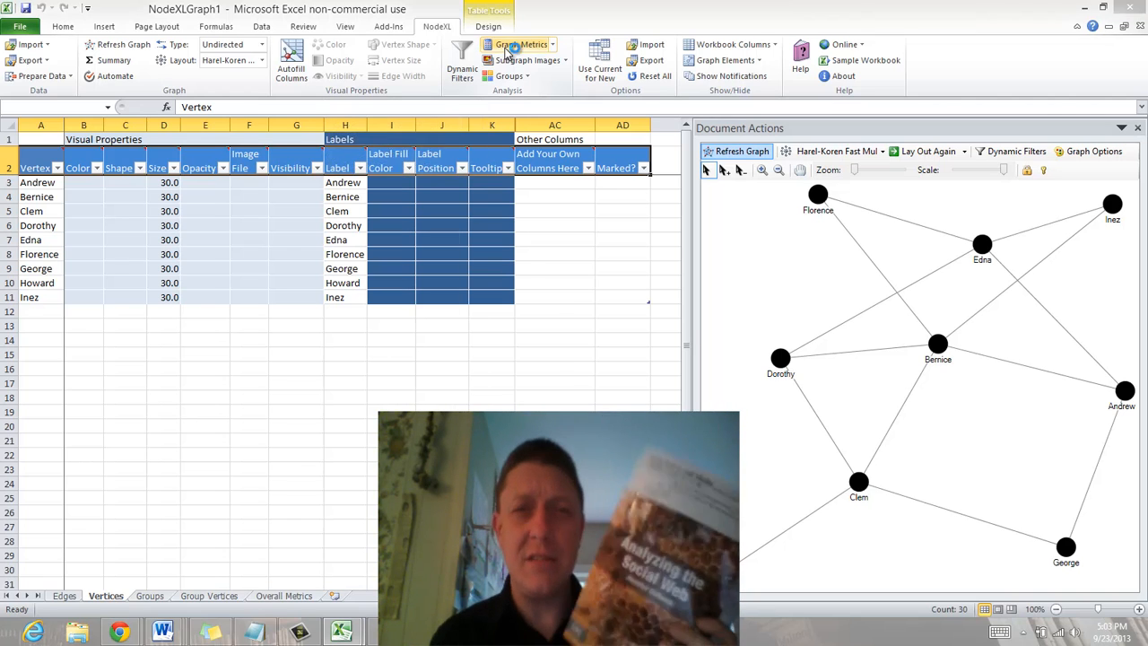
- Choose overall metrics, degree, betweenness, closeness and eigenvector centrality in Graph Metrics and calculate them
left_click(519, 44)
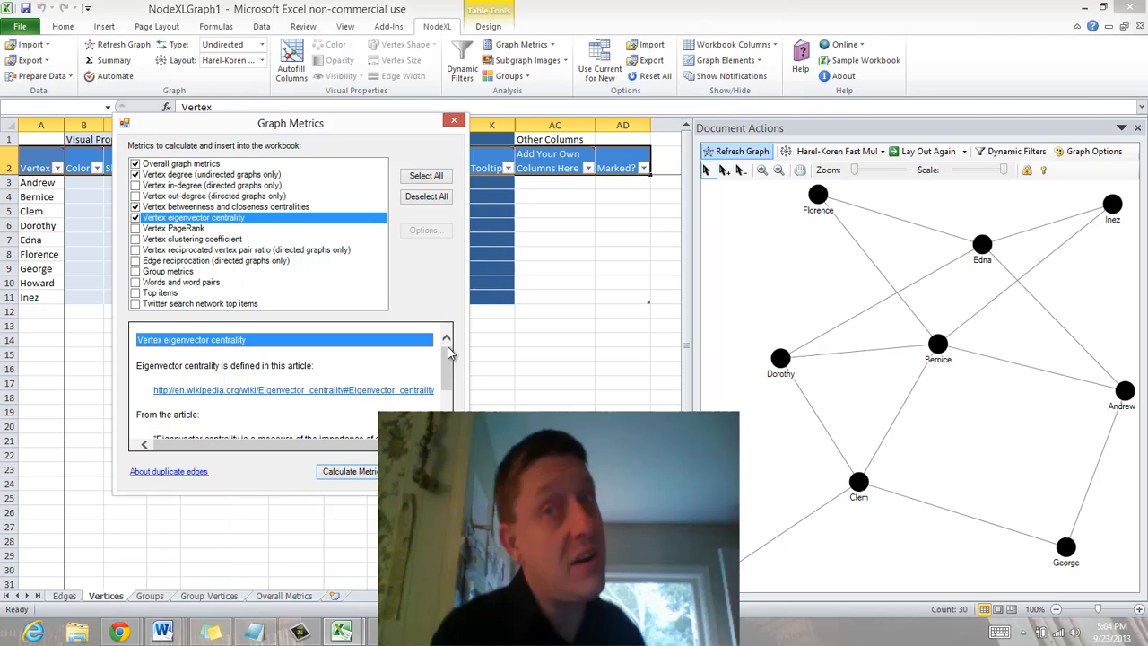
scroll("down", 3)
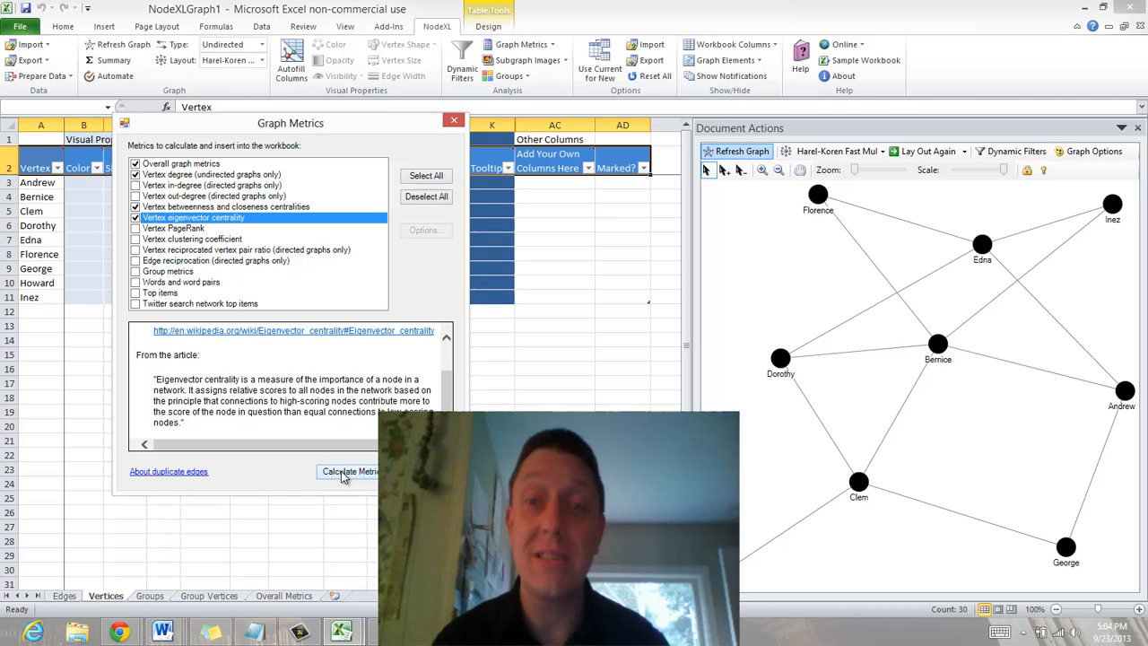
left_click(348, 470)
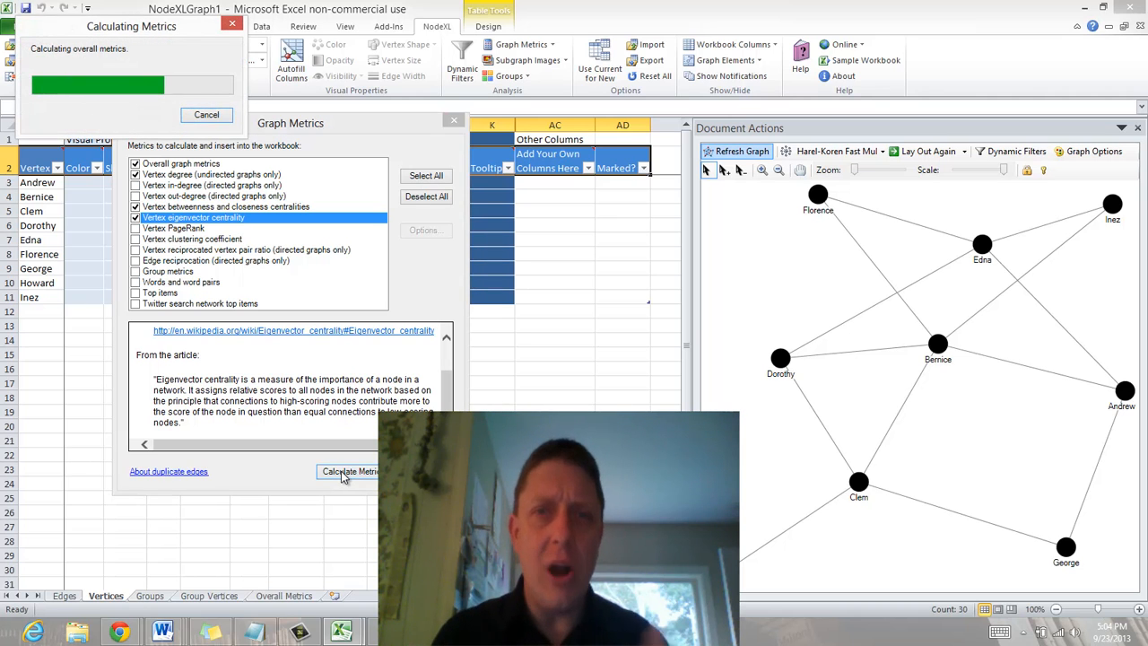
- Review the Overall Metrics values, including graph density 0.361 and diameter 3
left_click(348, 470)
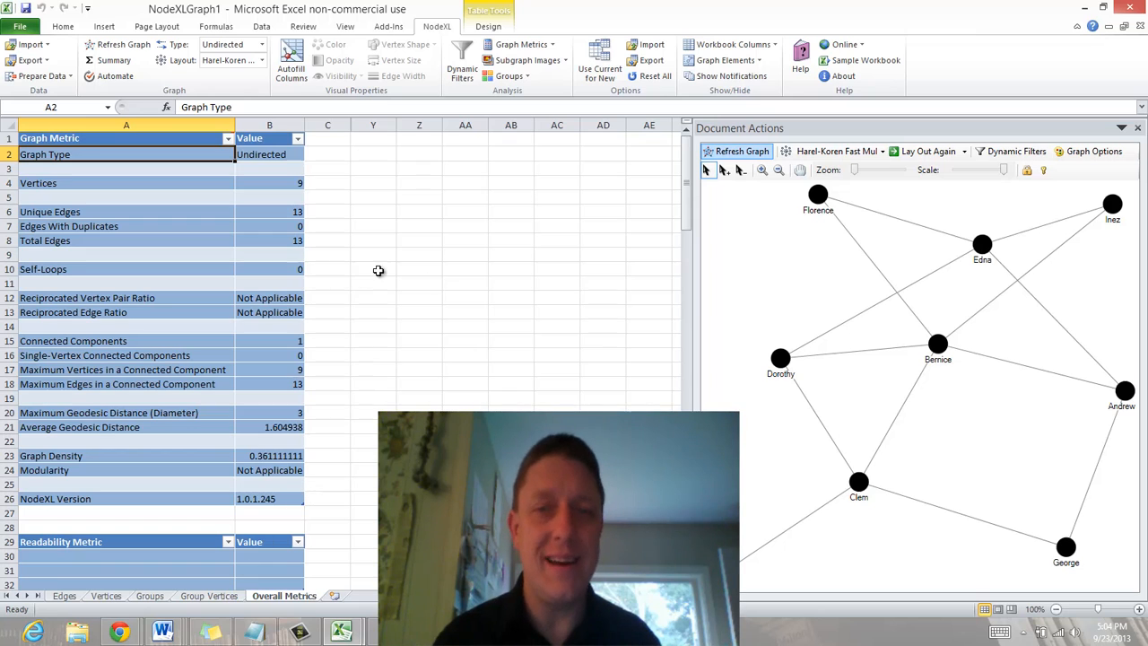
mouse_move(386, 227)
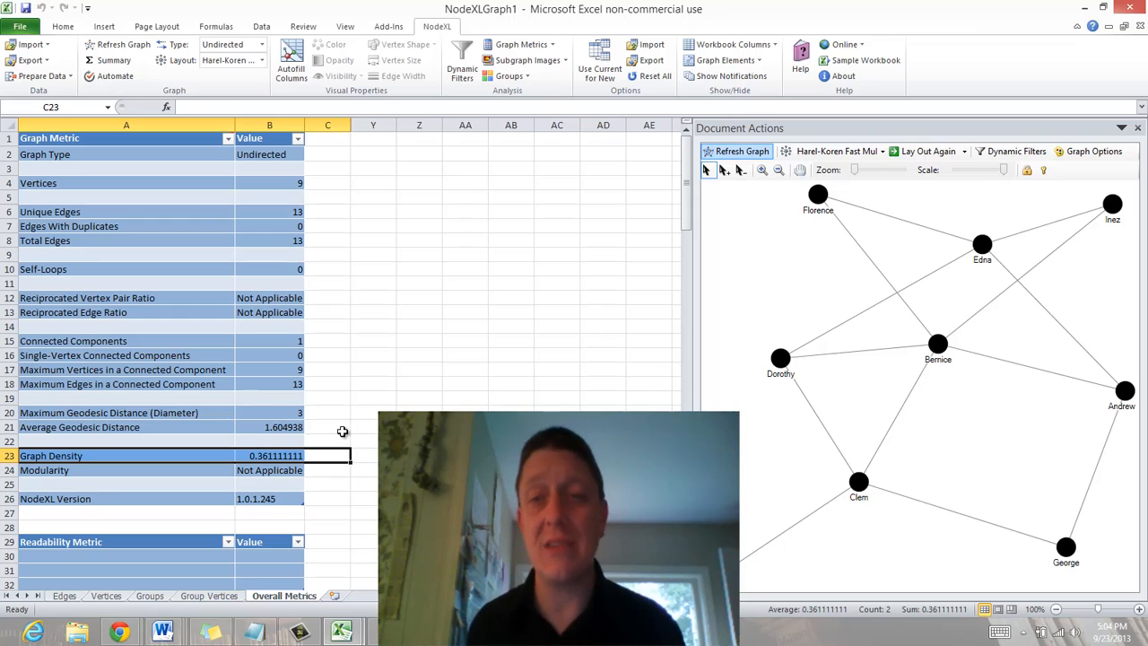
left_click(125, 427)
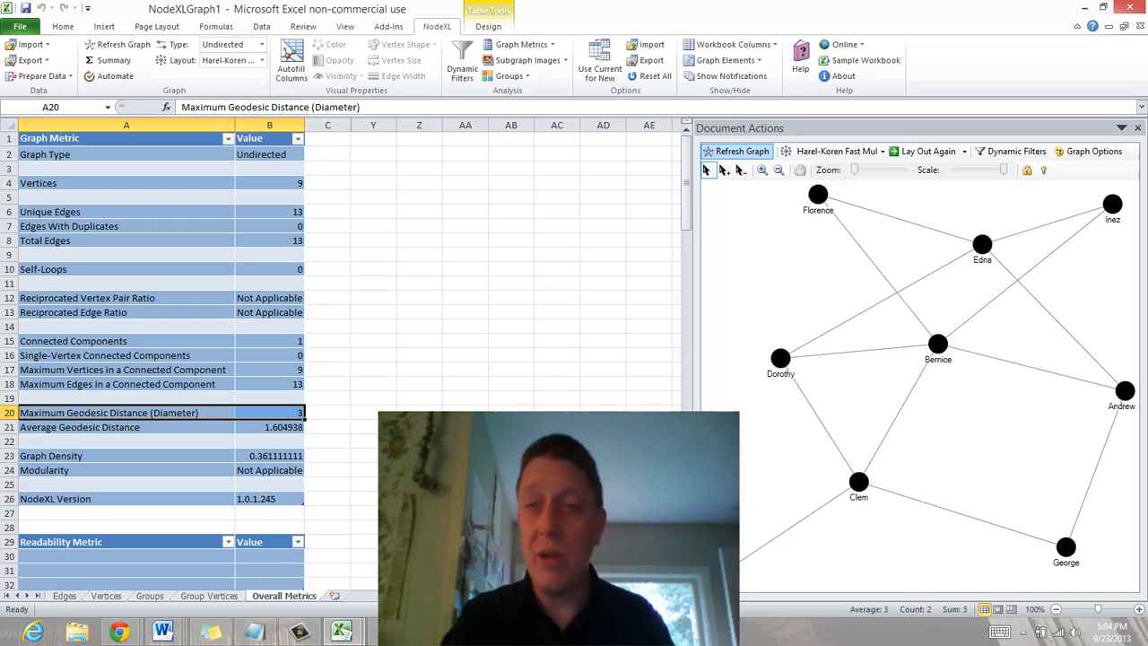
- Highlight Clem and the edge running down from Clem in the graph pane
left_click(858, 481)
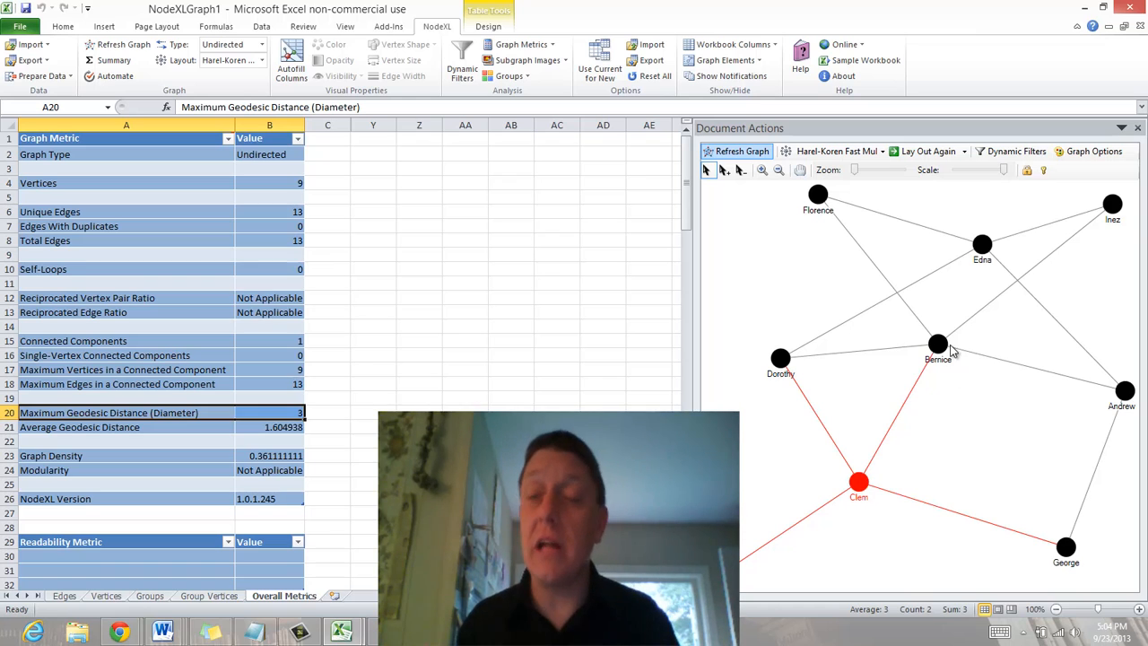
left_click(937, 345)
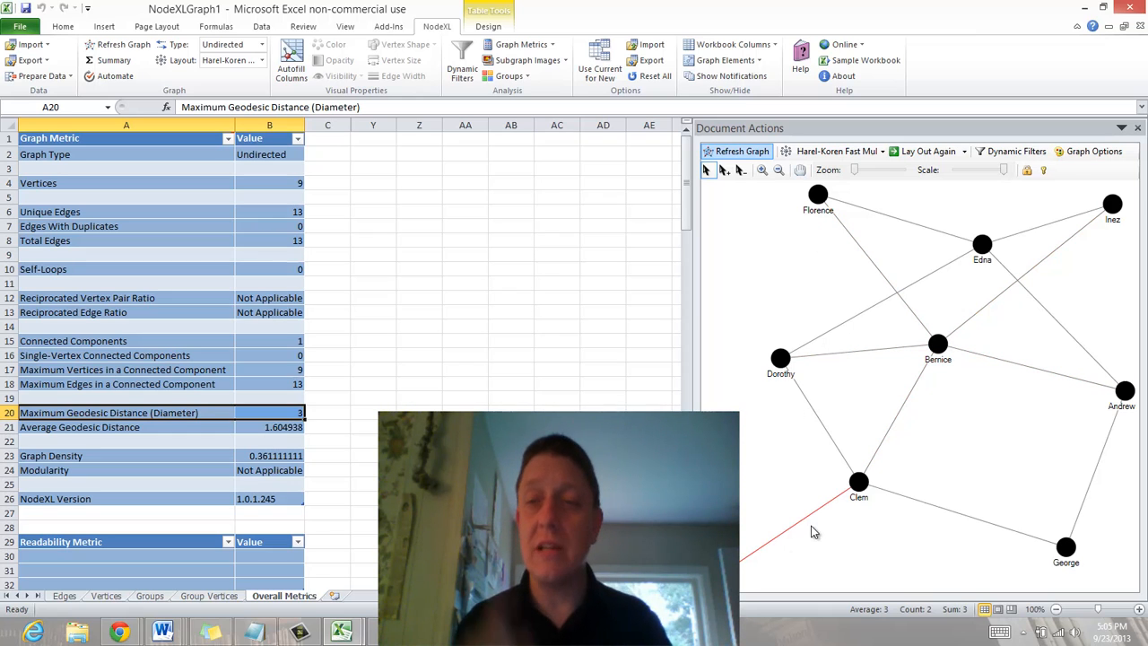
left_click(857, 481)
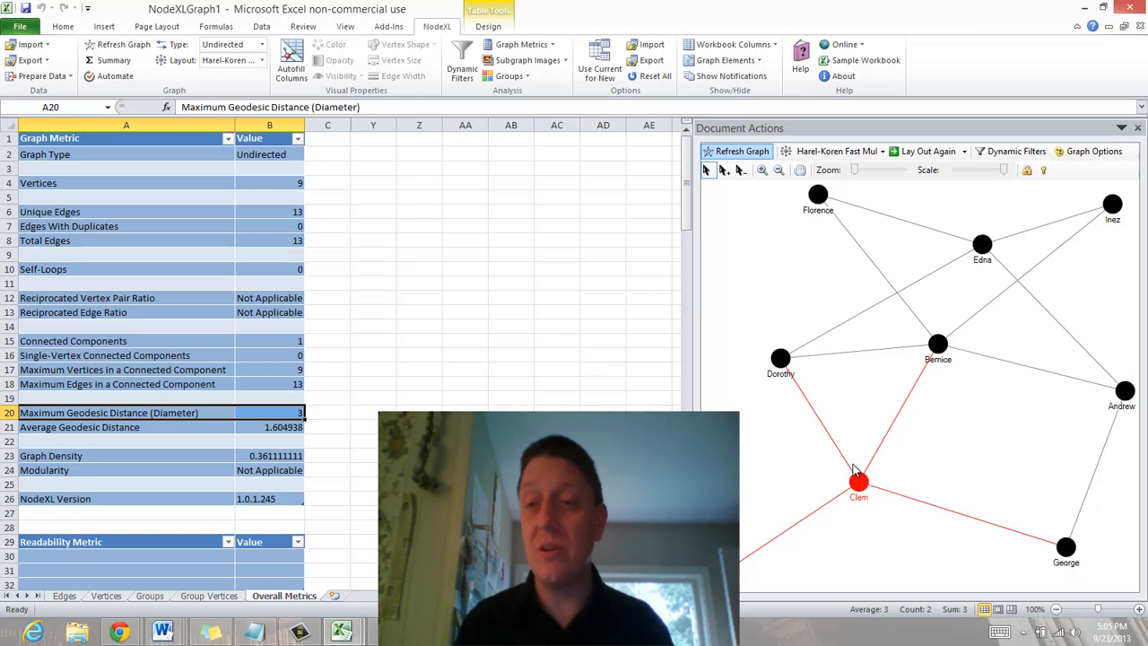
mouse_move(1005, 235)
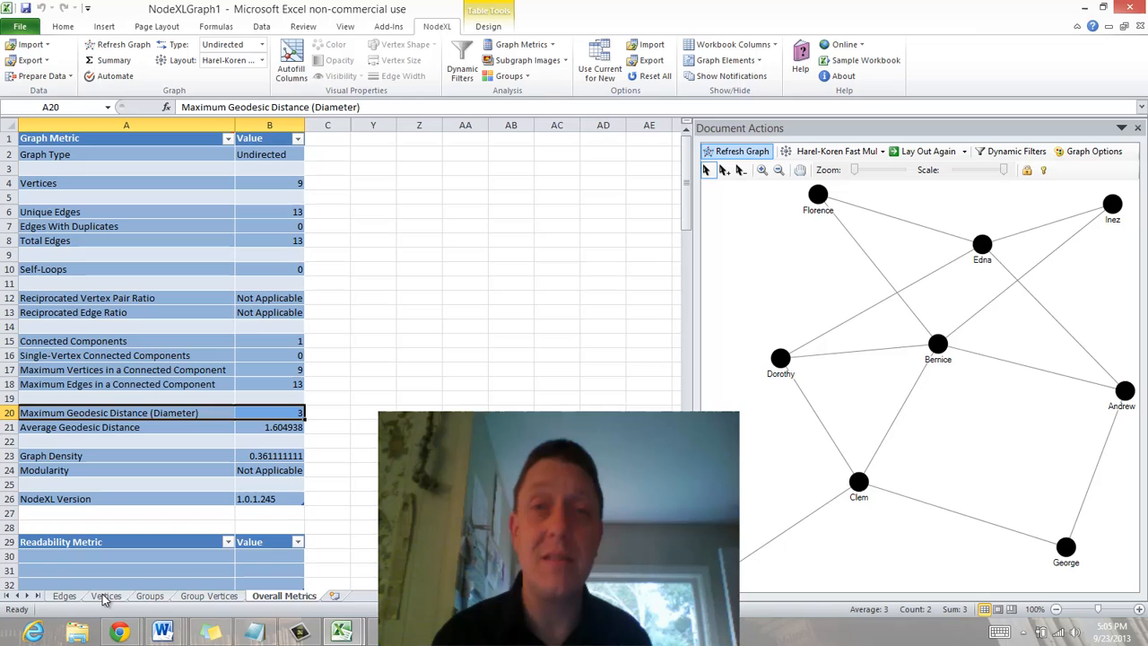
- Return to the Vertices sheet showing each of the nine people's Degree
left_click(106, 595)
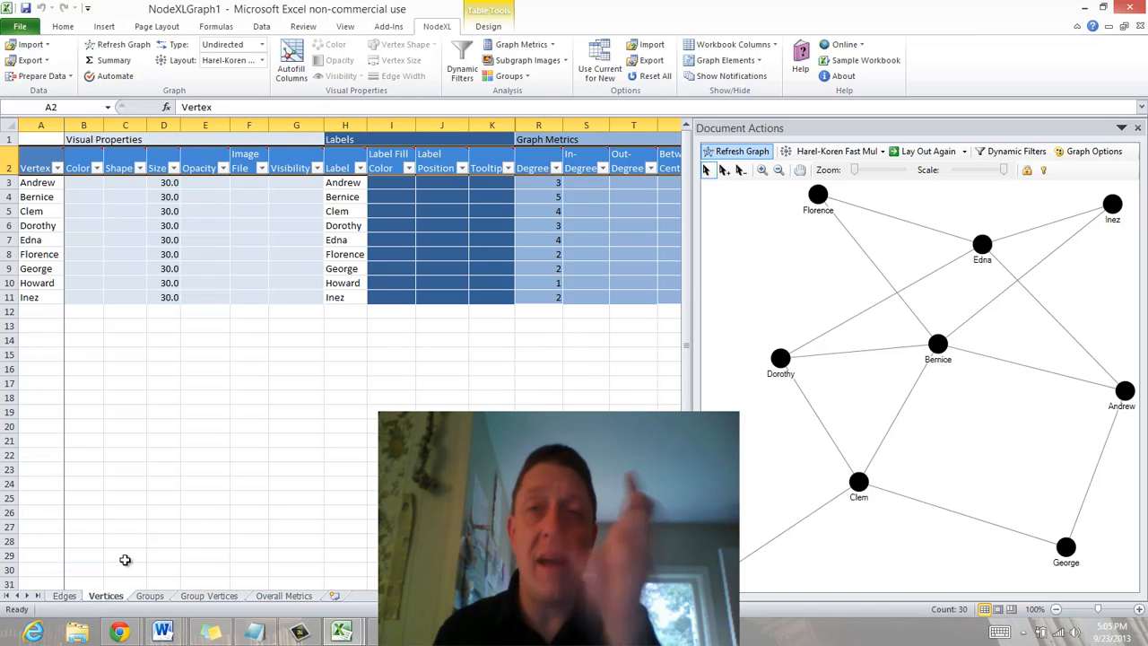
mouse_move(307, 384)
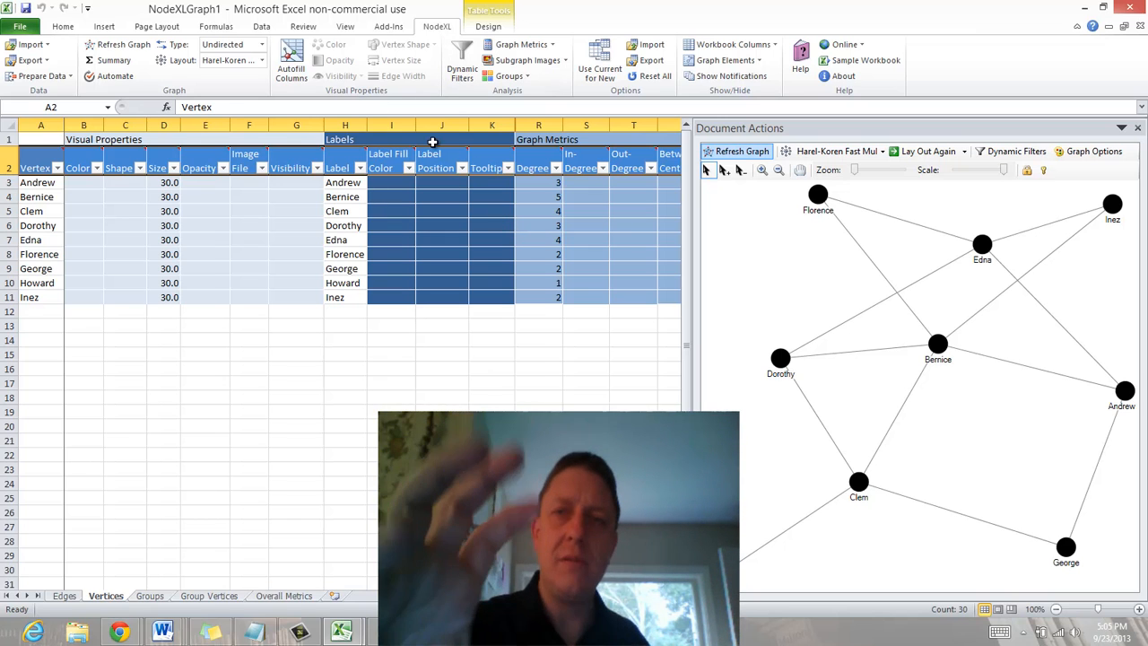
mouse_move(290, 57)
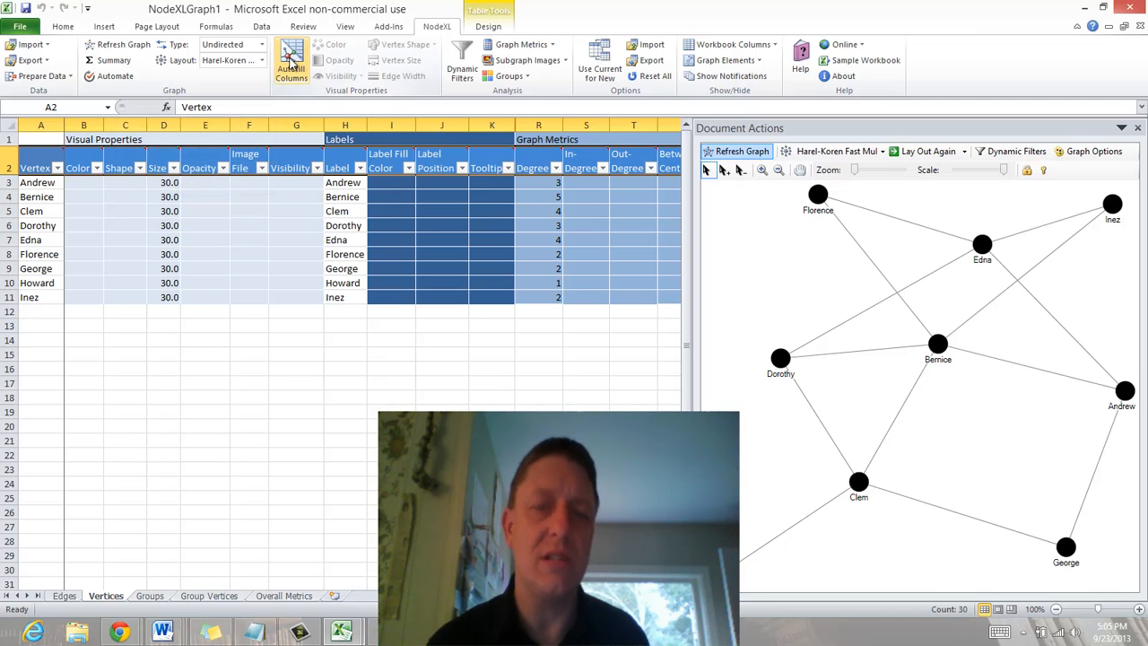
- Bring up Autofill Columns and browse its Edges, Vertices and Groups settings
left_click(291, 65)
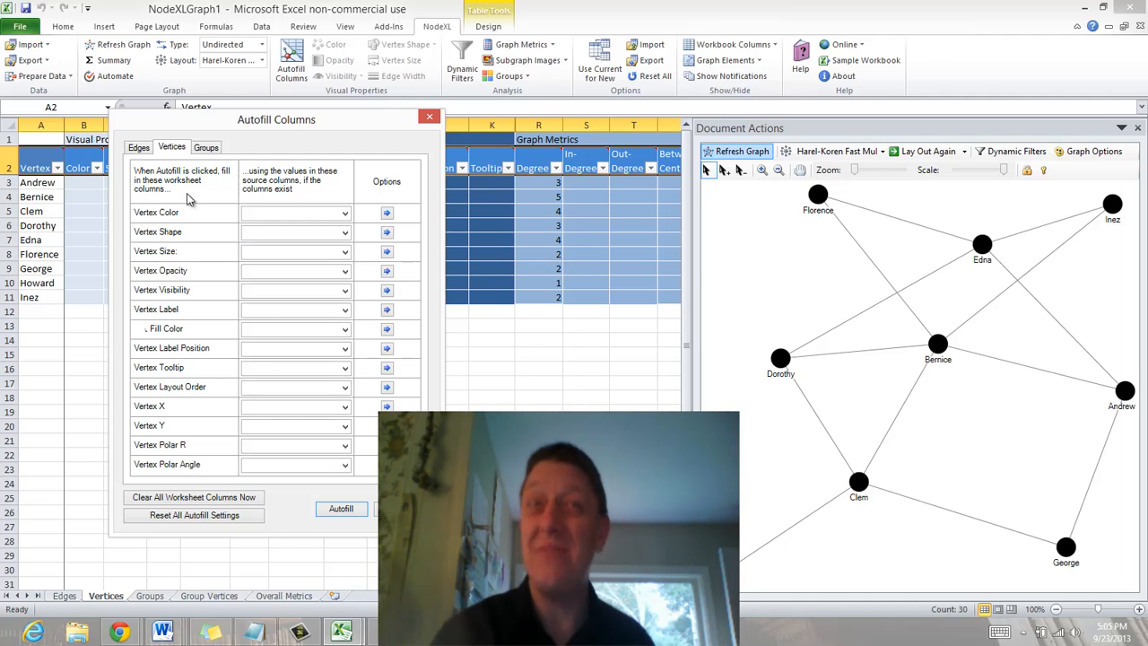
left_click(138, 147)
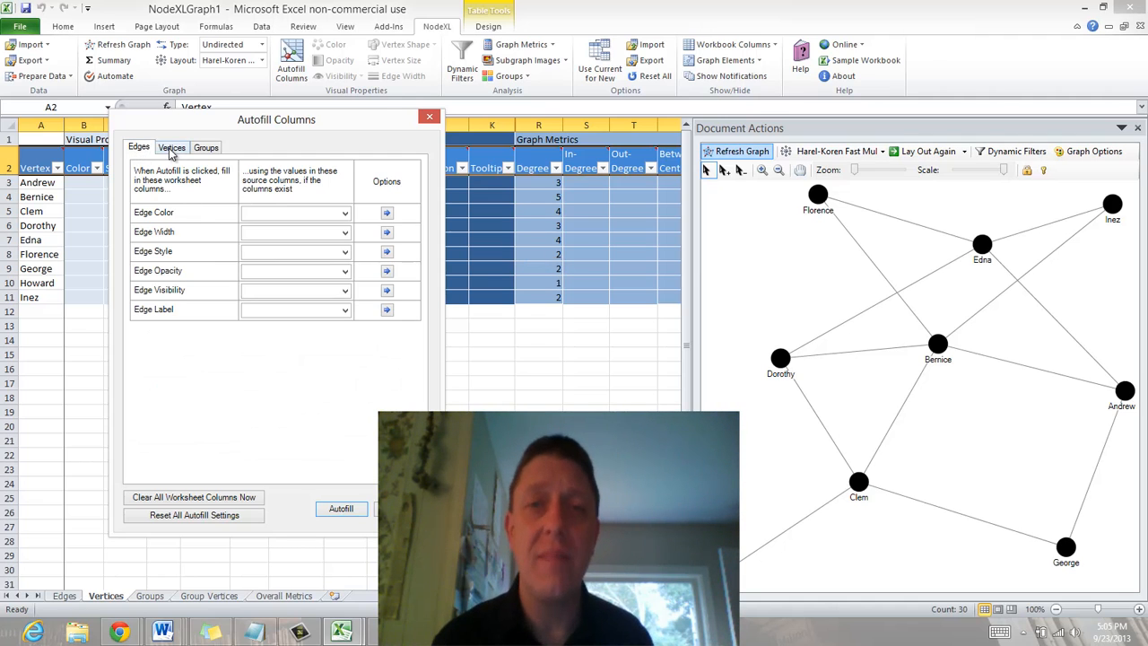
left_click(172, 147)
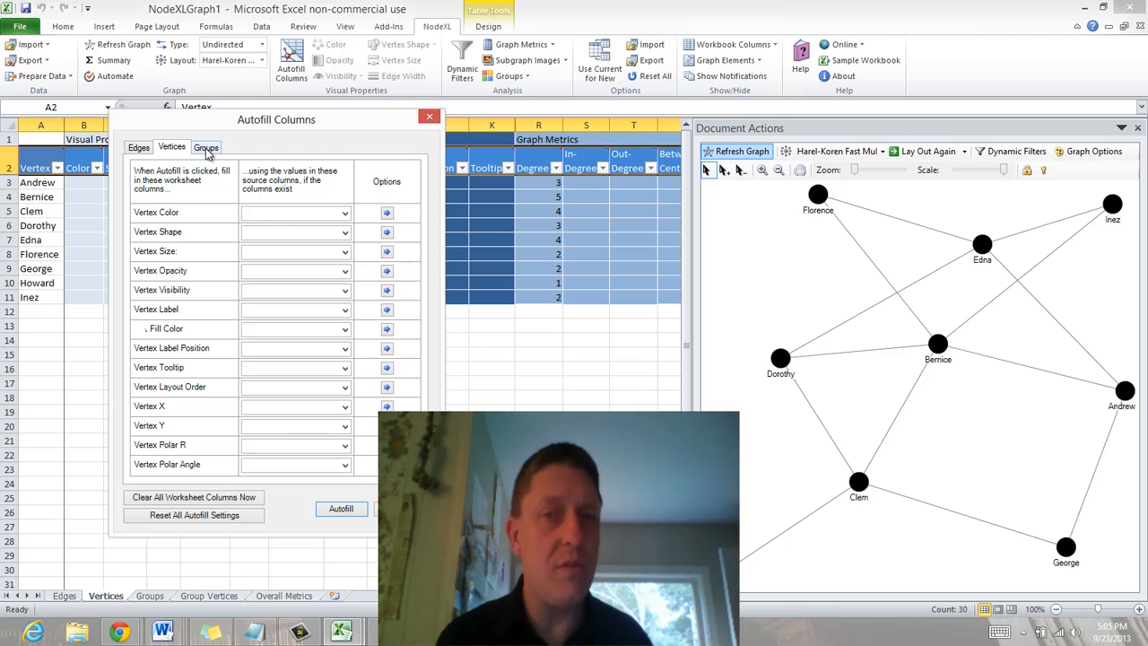
left_click(204, 148)
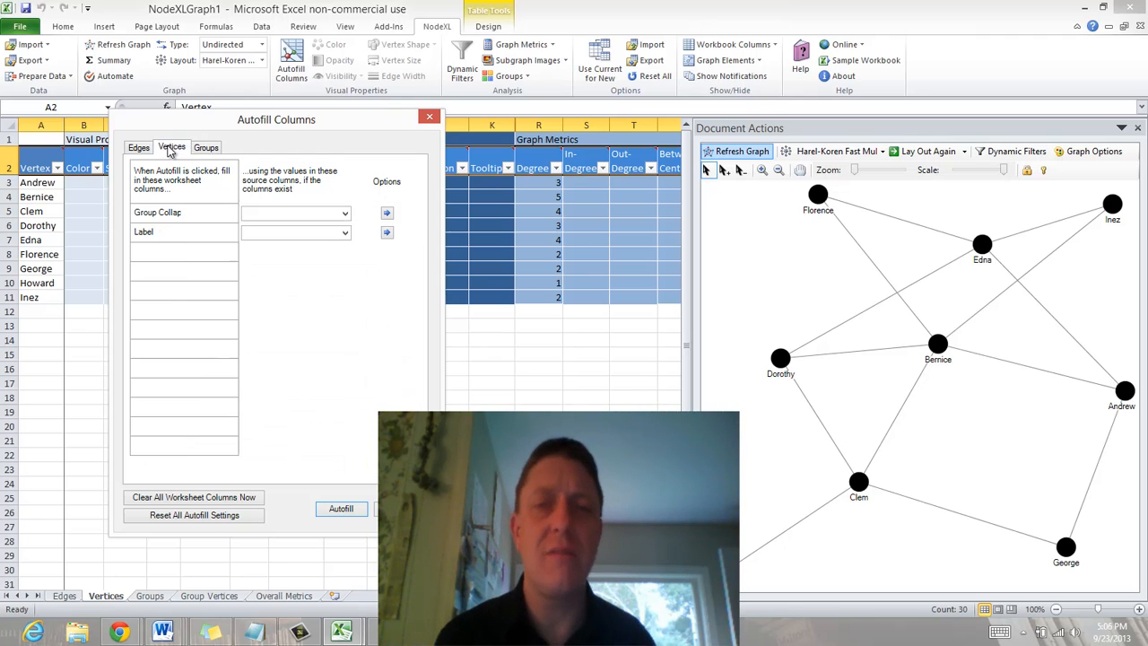
left_click(172, 147)
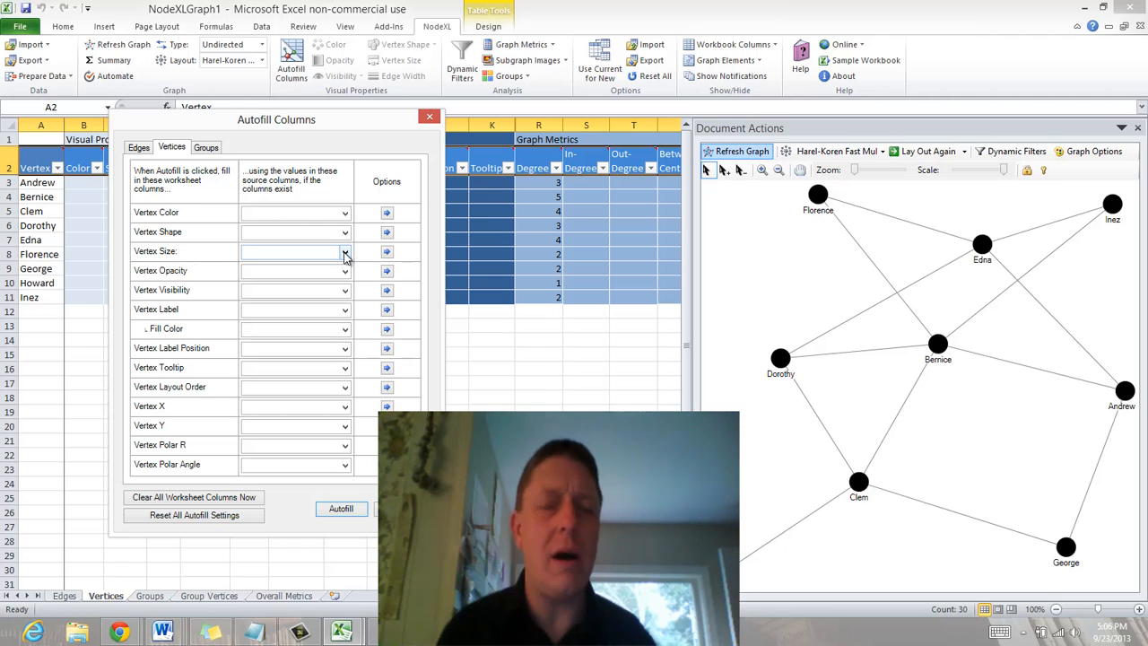
- Make the Degree column the source for Vertex Size
left_click(344, 251)
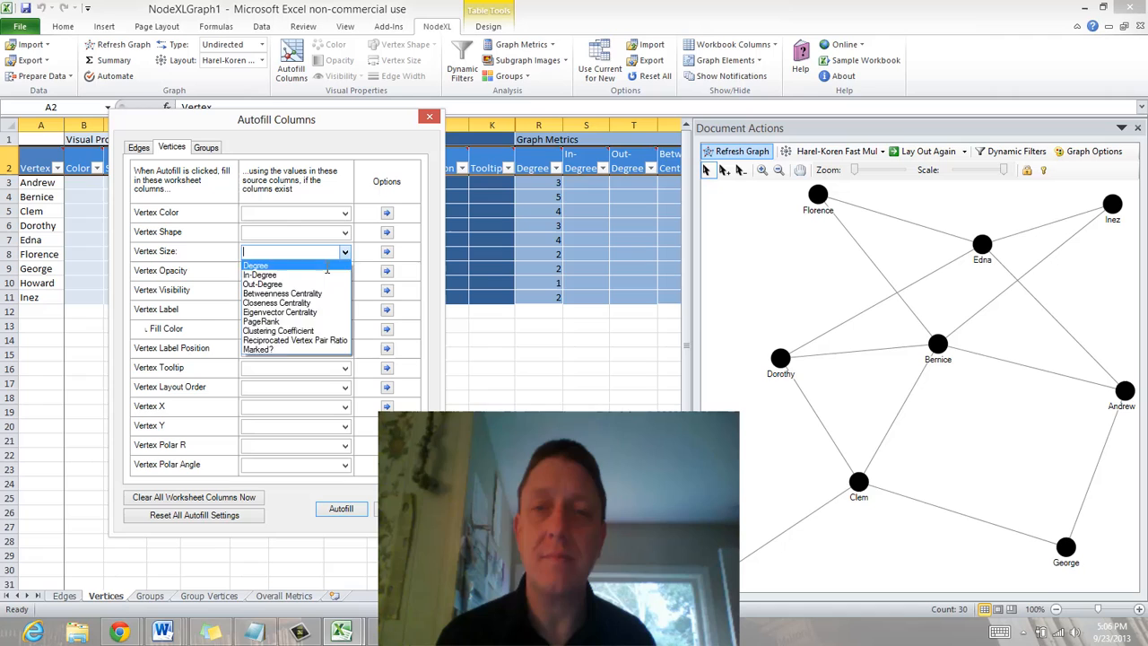
left_click(255, 266)
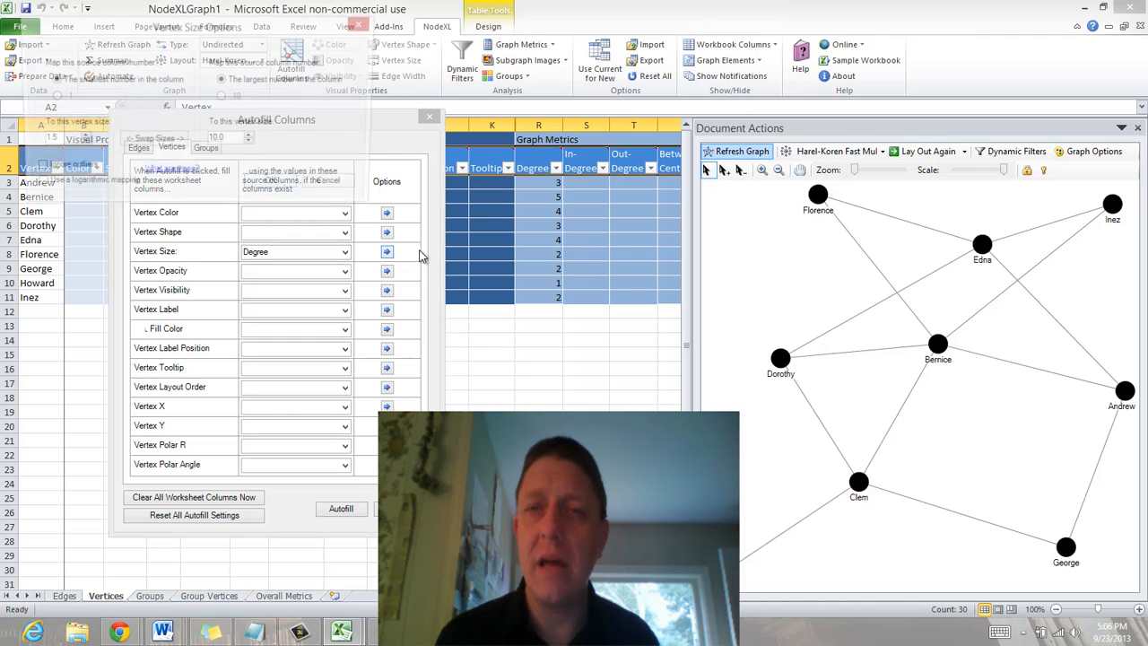
- Set the vertex size range so the smallest degree gives 1.5 and the largest 20.0
left_click(387, 251)
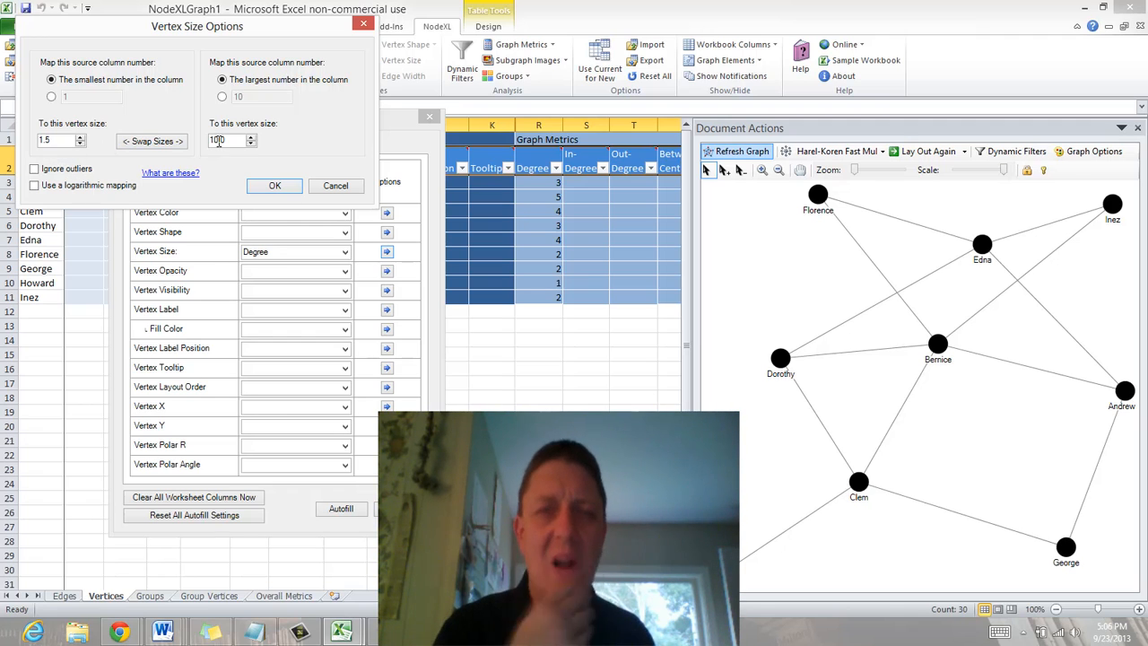
type("20.0")
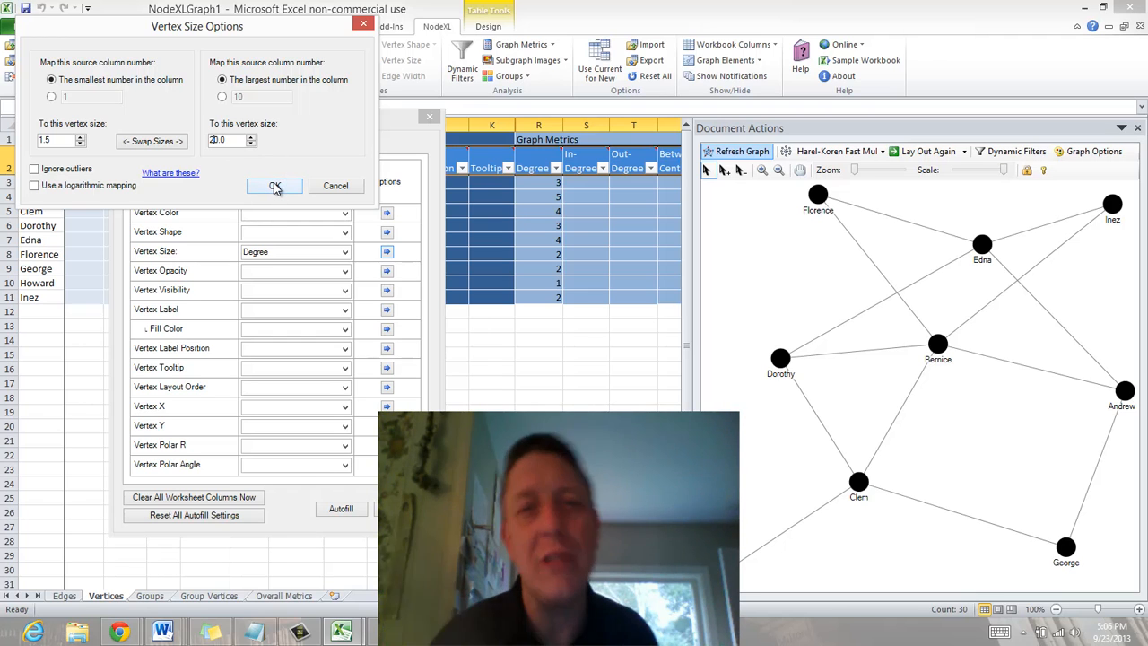
left_click(276, 185)
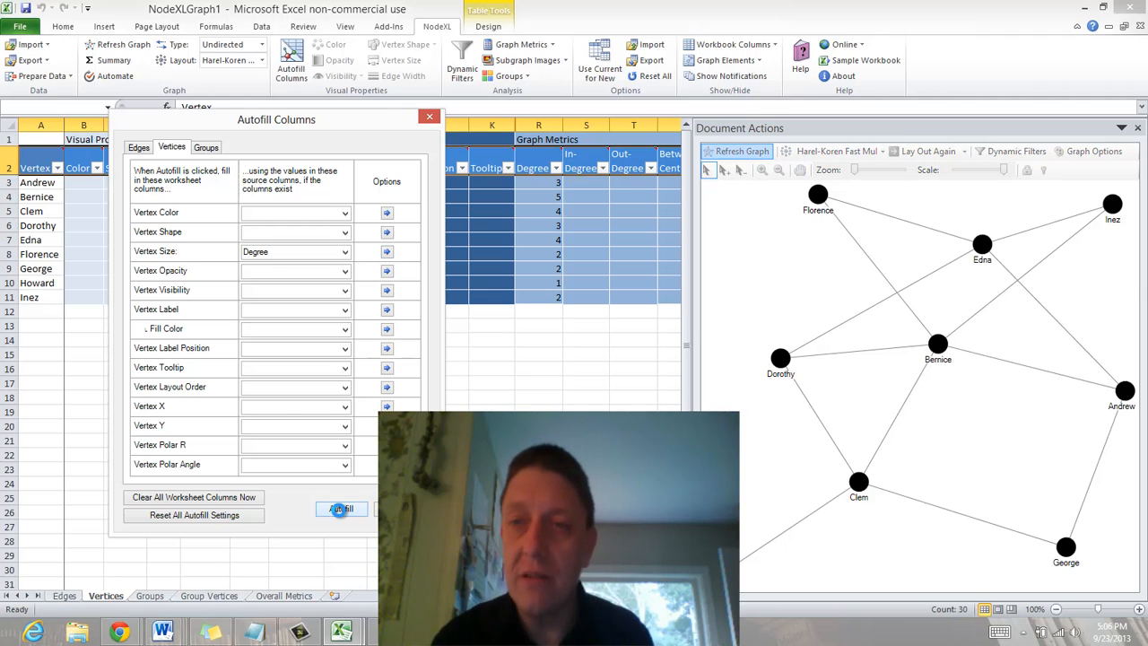
- Run Autofill to size every vertex by degree, then select Florence to find her in the graph
left_click(341, 509)
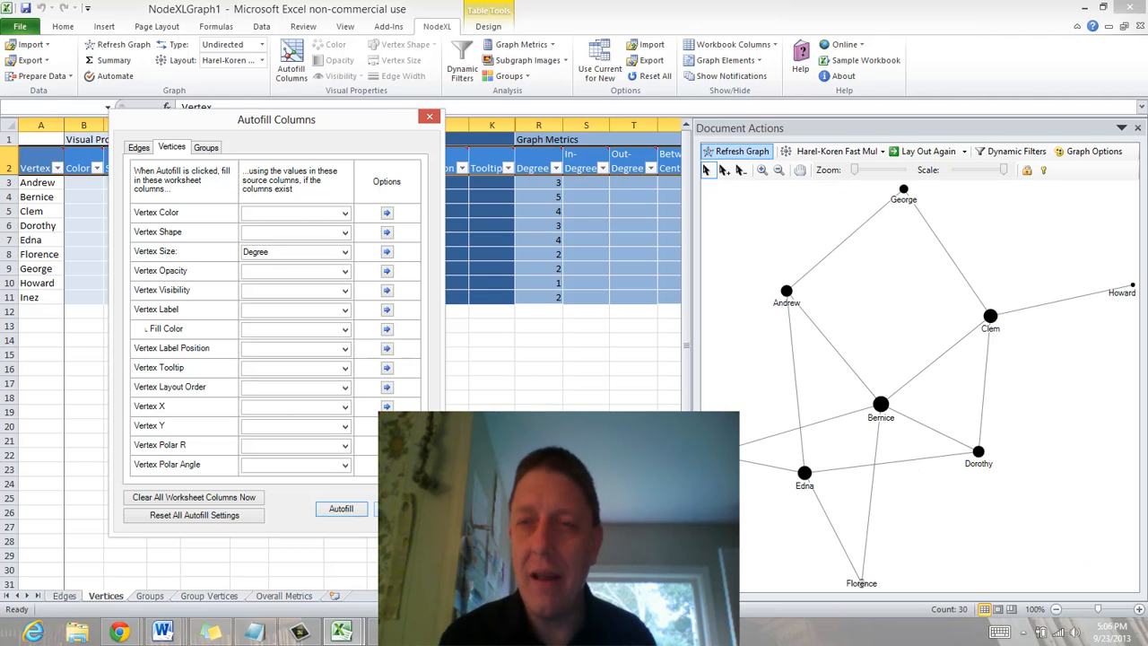
left_click(341, 510)
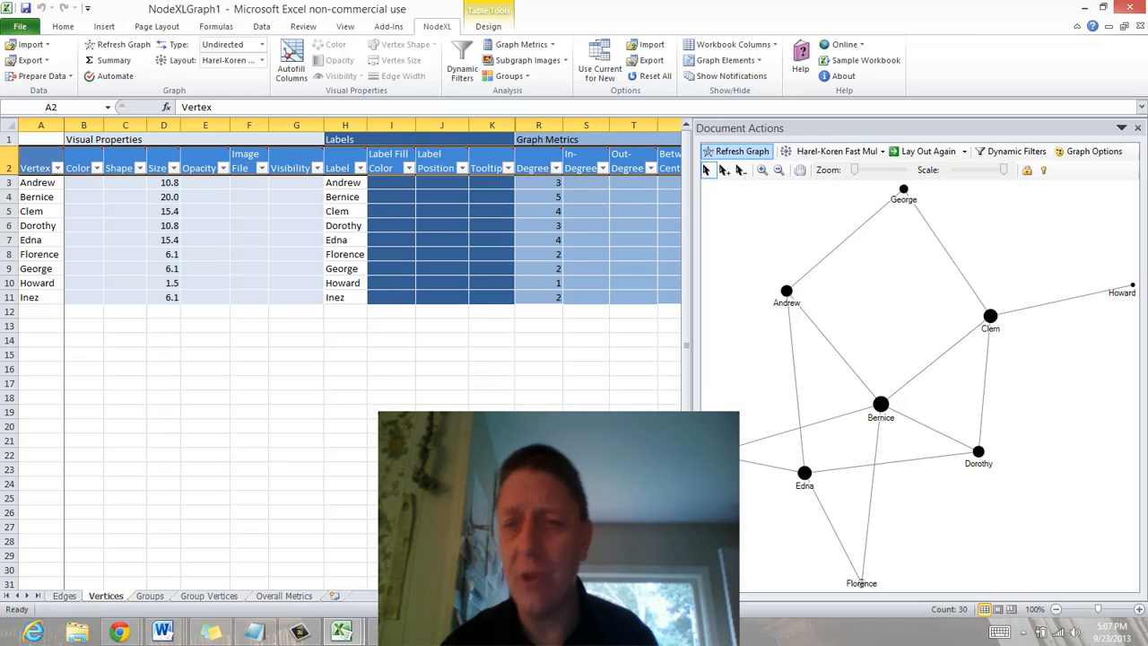
left_click(40, 254)
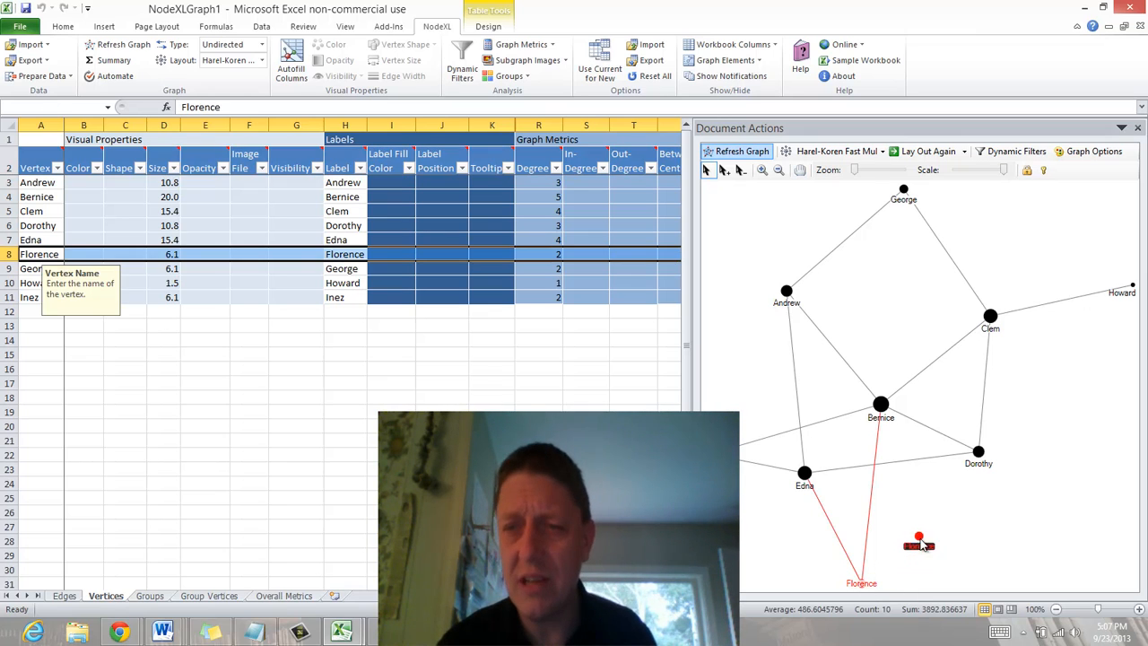